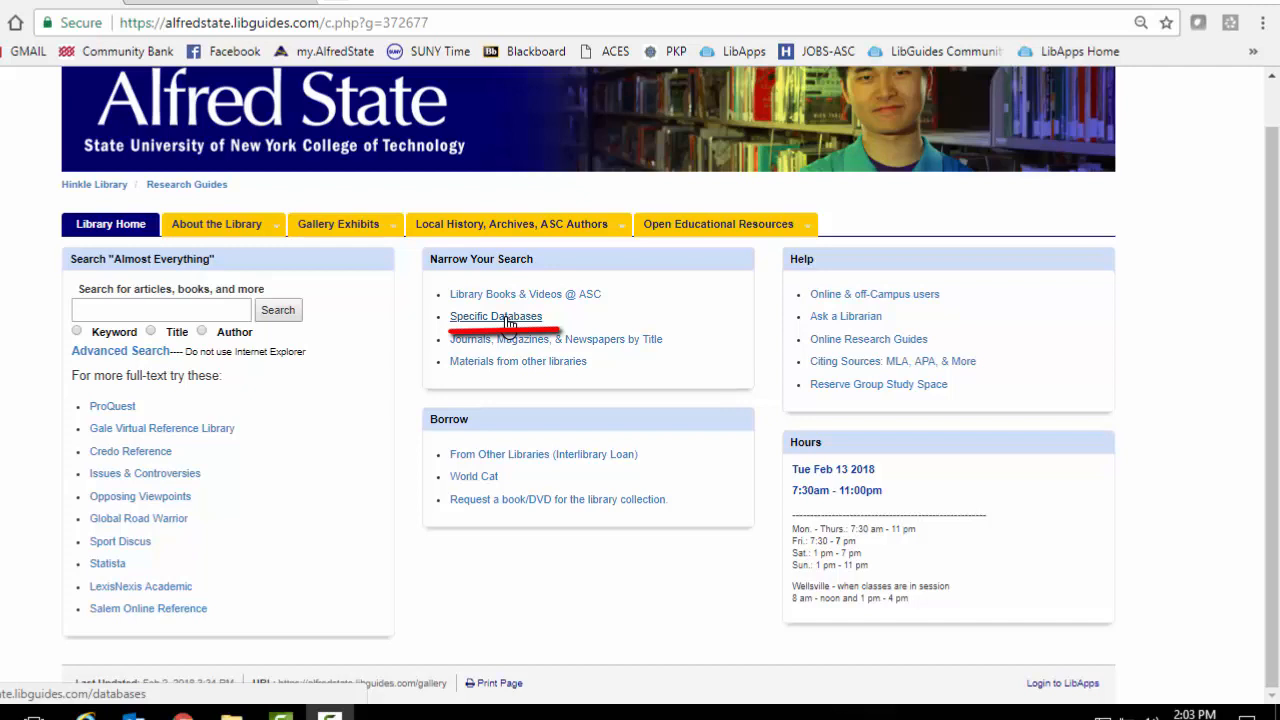
Show the English & Humanities subject databases, with Artemis Literary Sources listed first
{"action": "left_click", "coordinate": [496, 316]}
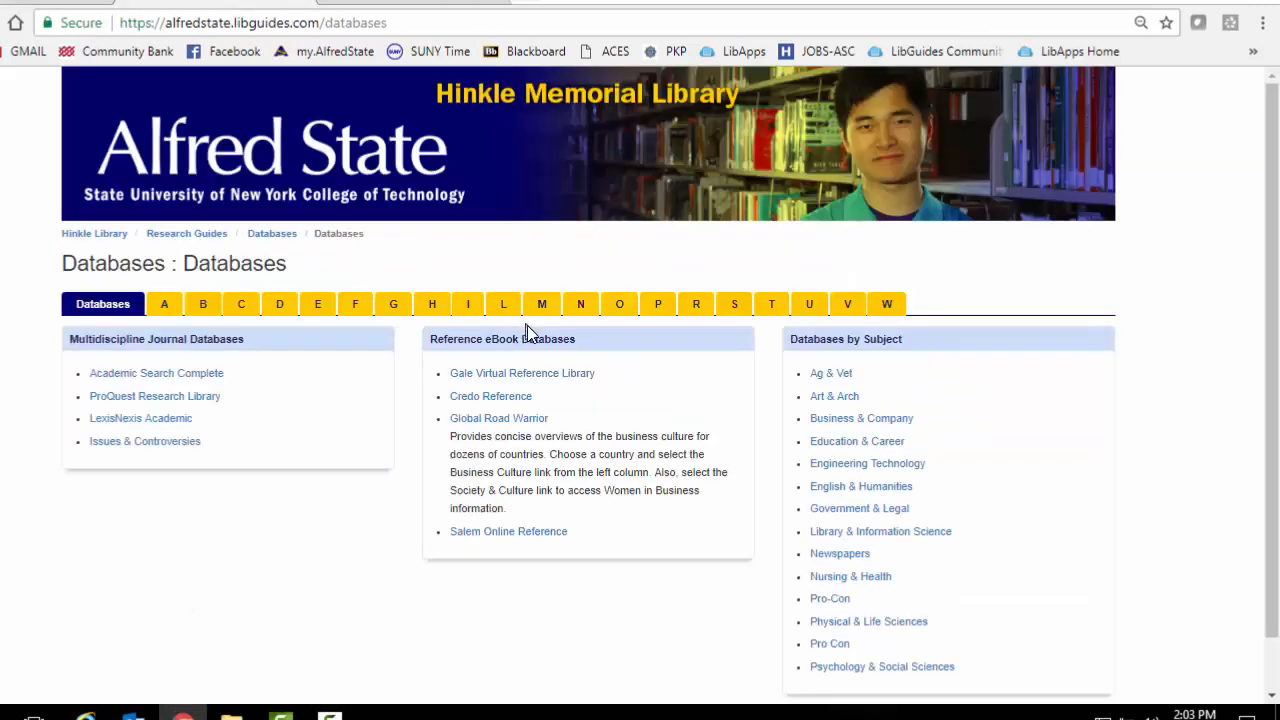
{"action": "mouse_move", "coordinate": [920, 348]}
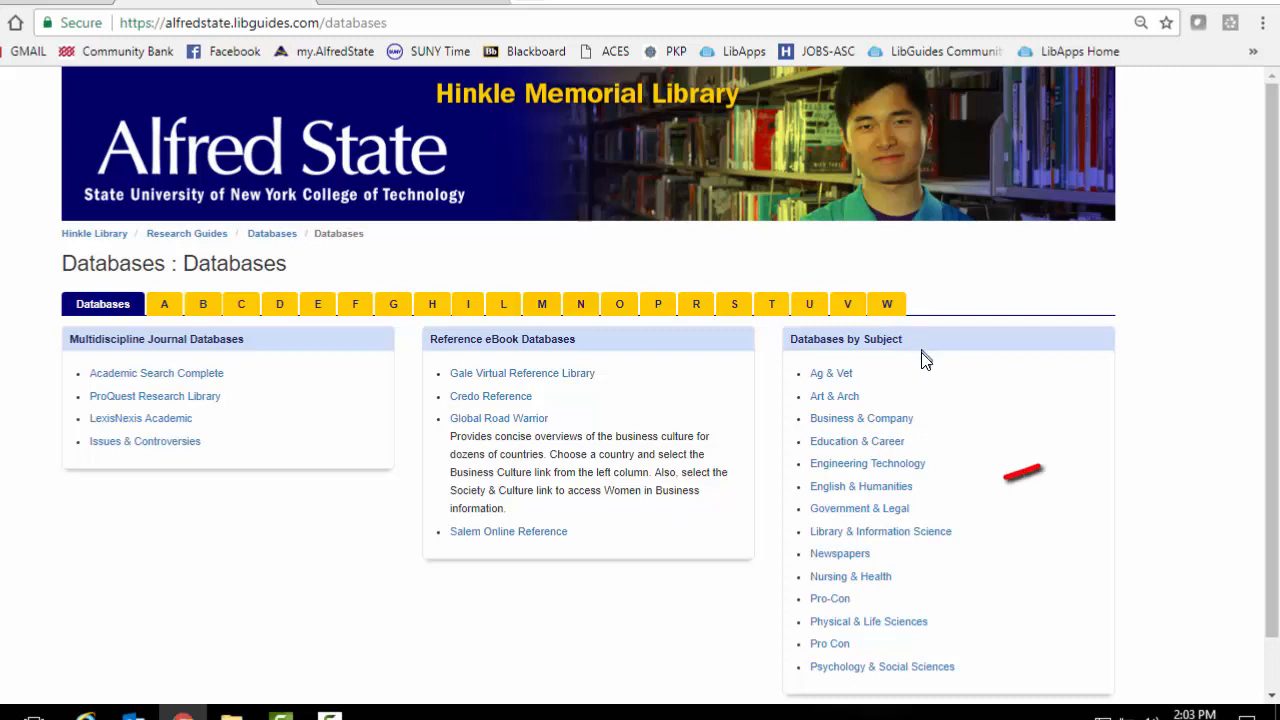
{"action": "mouse_move", "coordinate": [860, 486]}
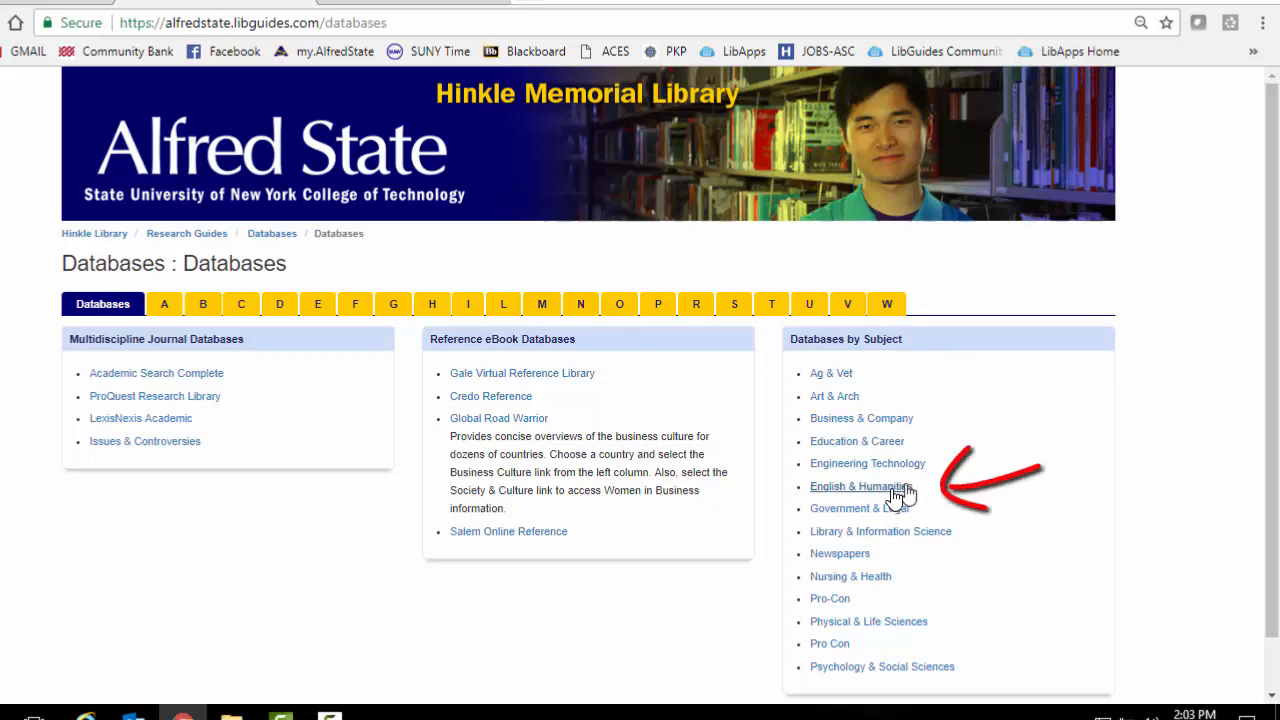
{"action": "left_click", "coordinate": [856, 486]}
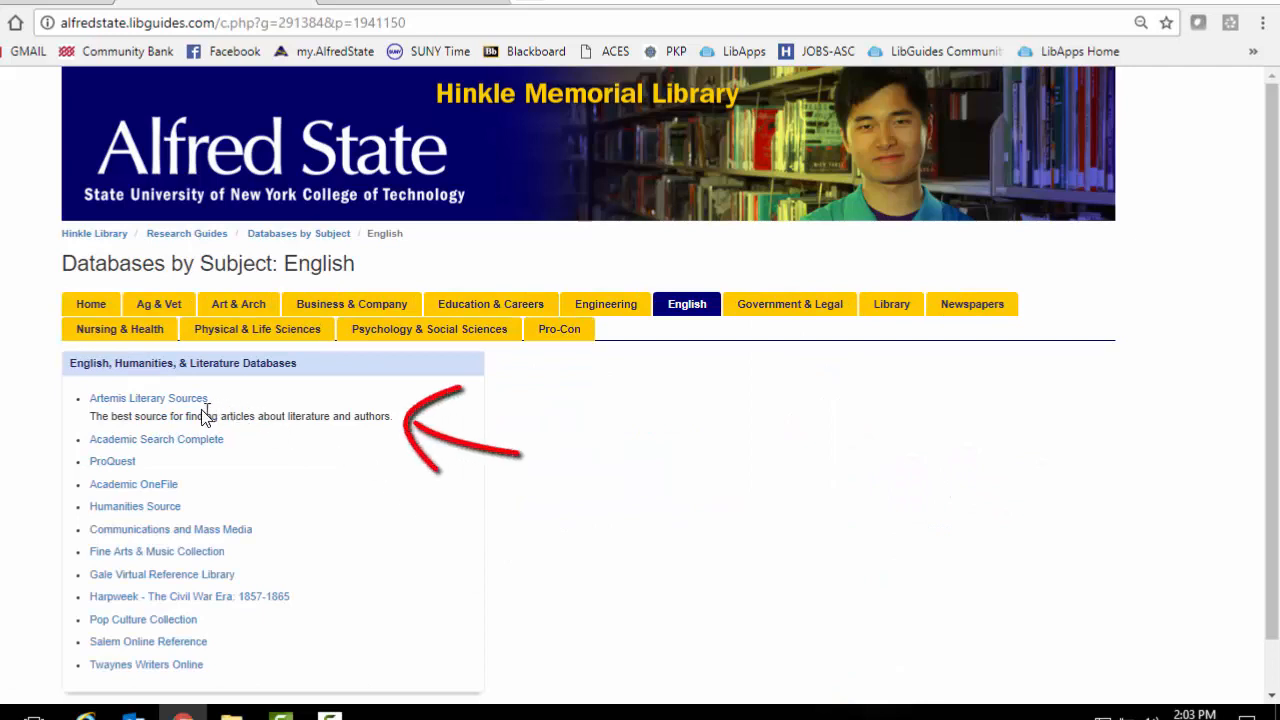
{"action": "mouse_move", "coordinate": [204, 432]}
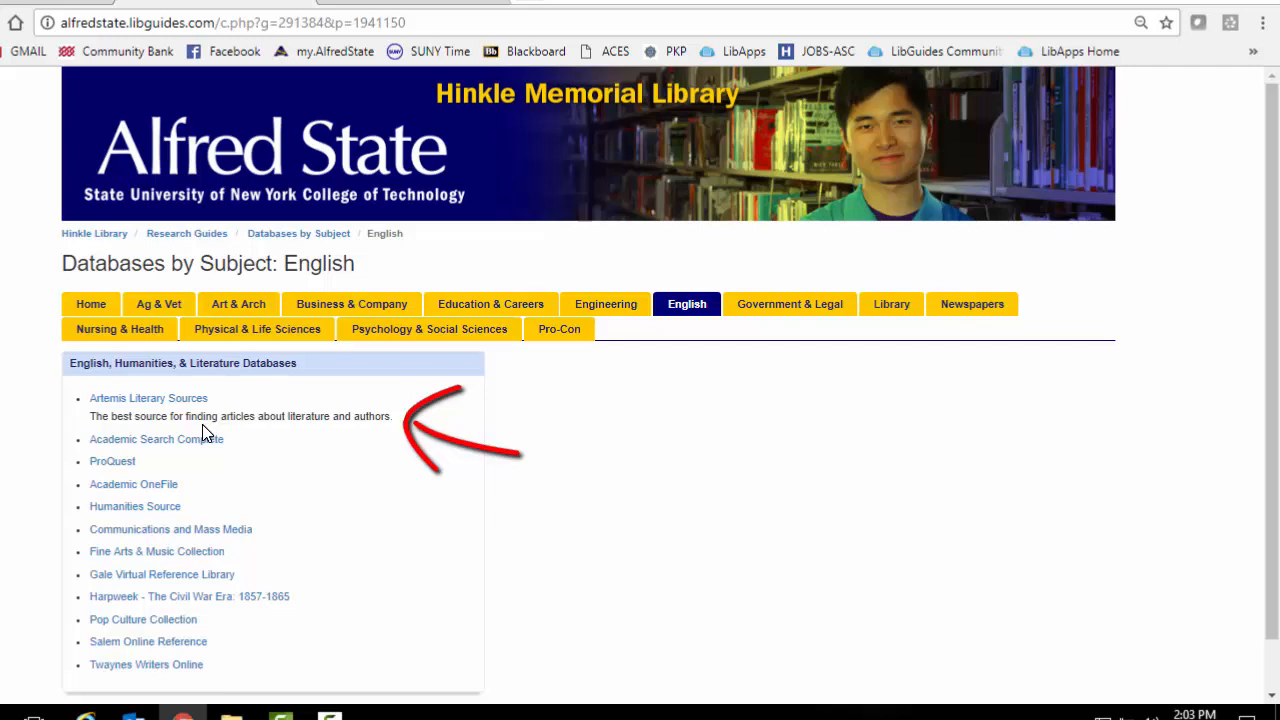
{"action": "mouse_move", "coordinate": [148, 398]}
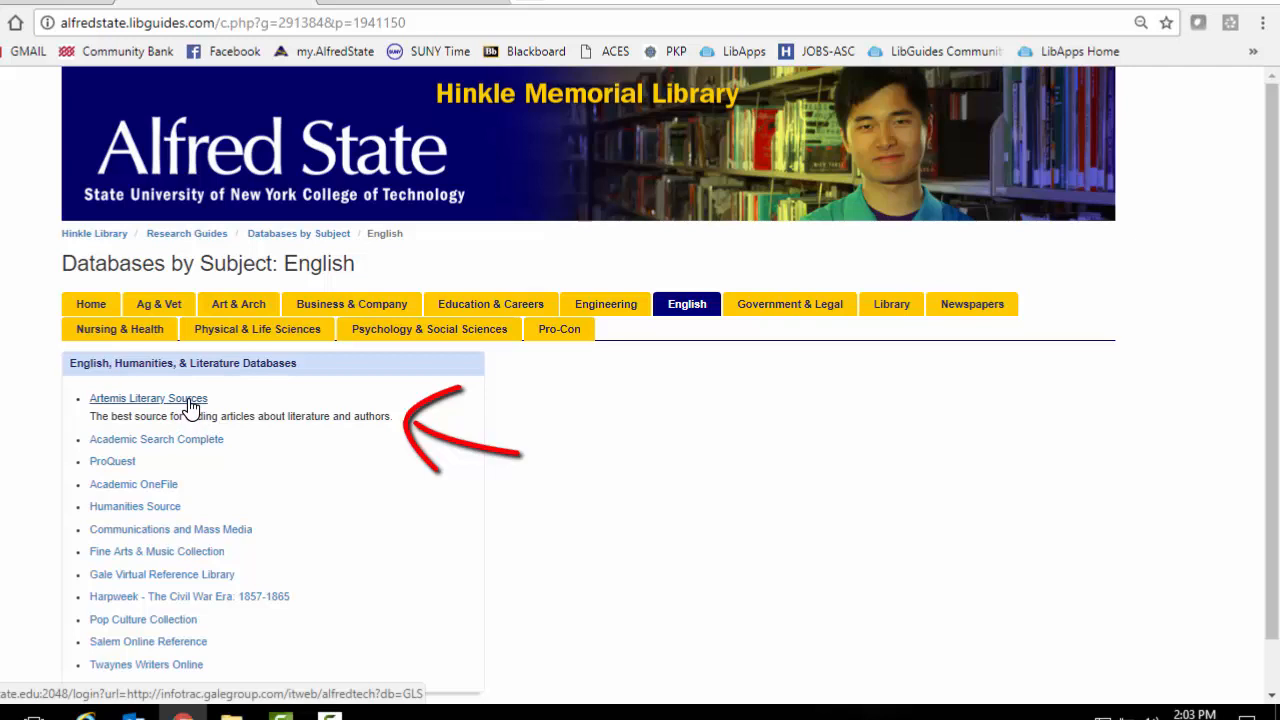
Enter the Artemis Literary Sources database and reach its Advanced Search form
{"action": "left_click", "coordinate": [148, 398]}
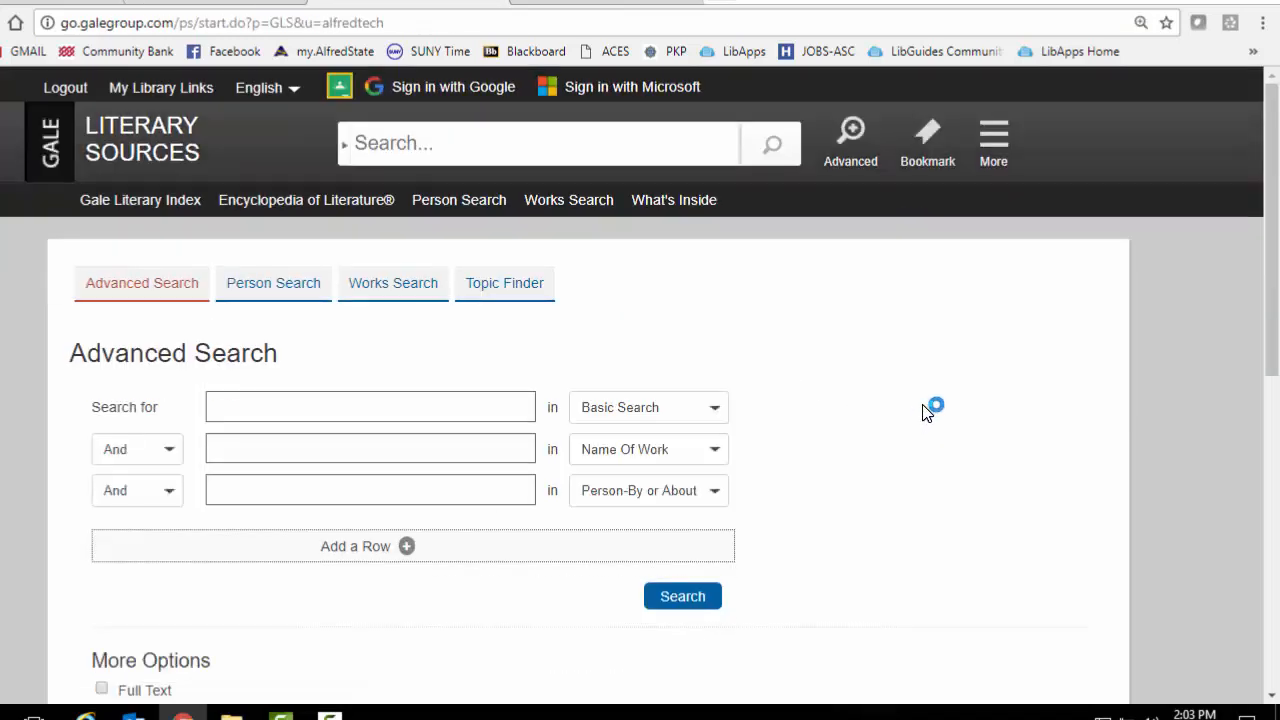
{"action": "scroll", "scroll_direction": "down", "scroll_amount": 3}
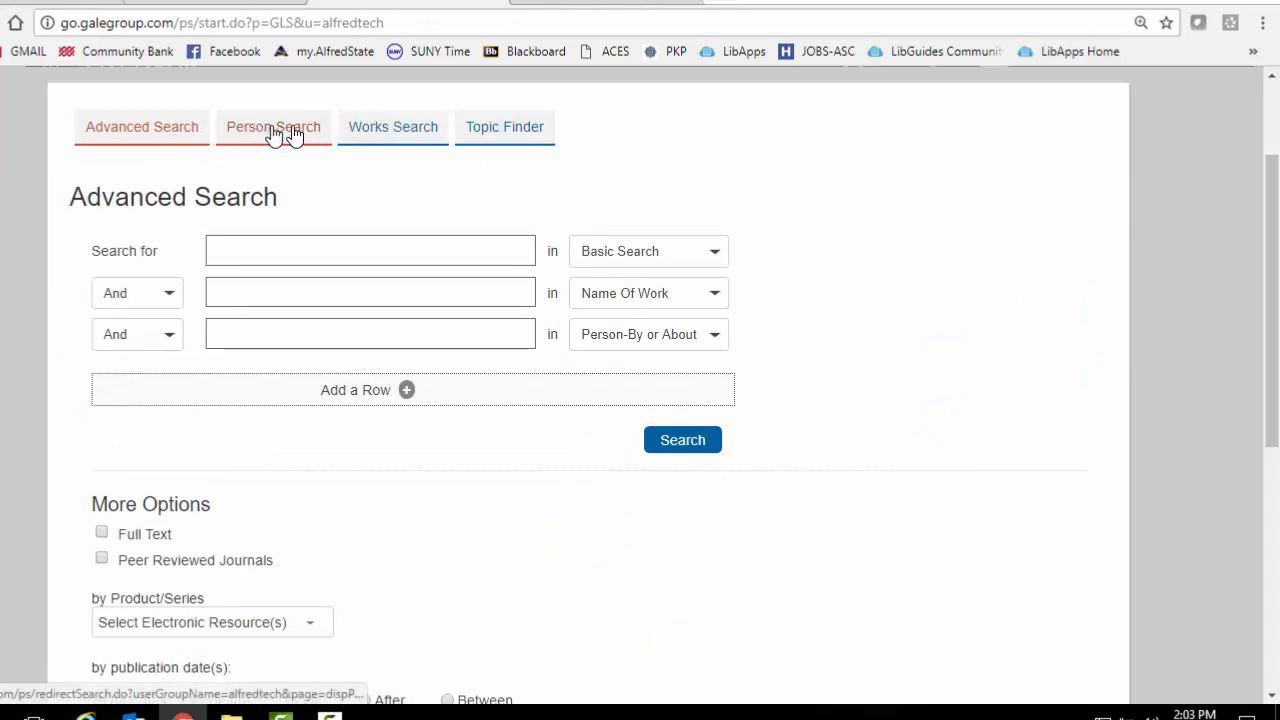
{"action": "mouse_move", "coordinate": [912, 250]}
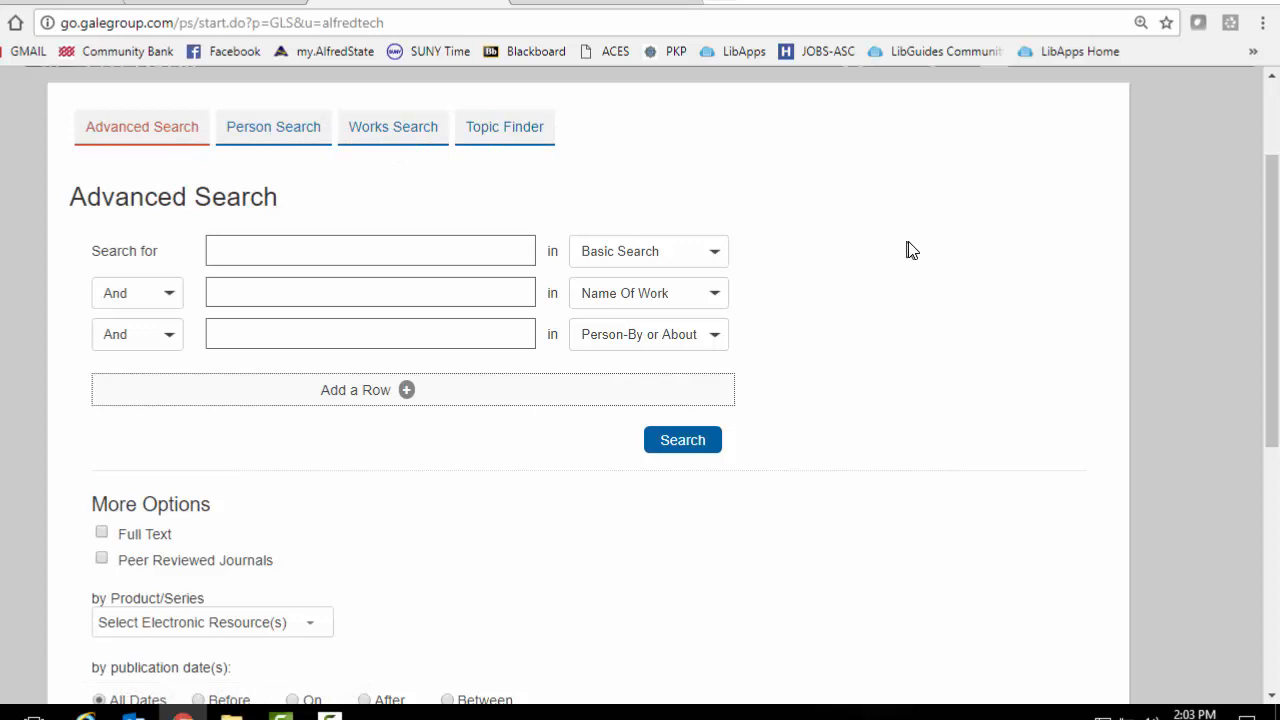
{"action": "mouse_move", "coordinate": [924, 242]}
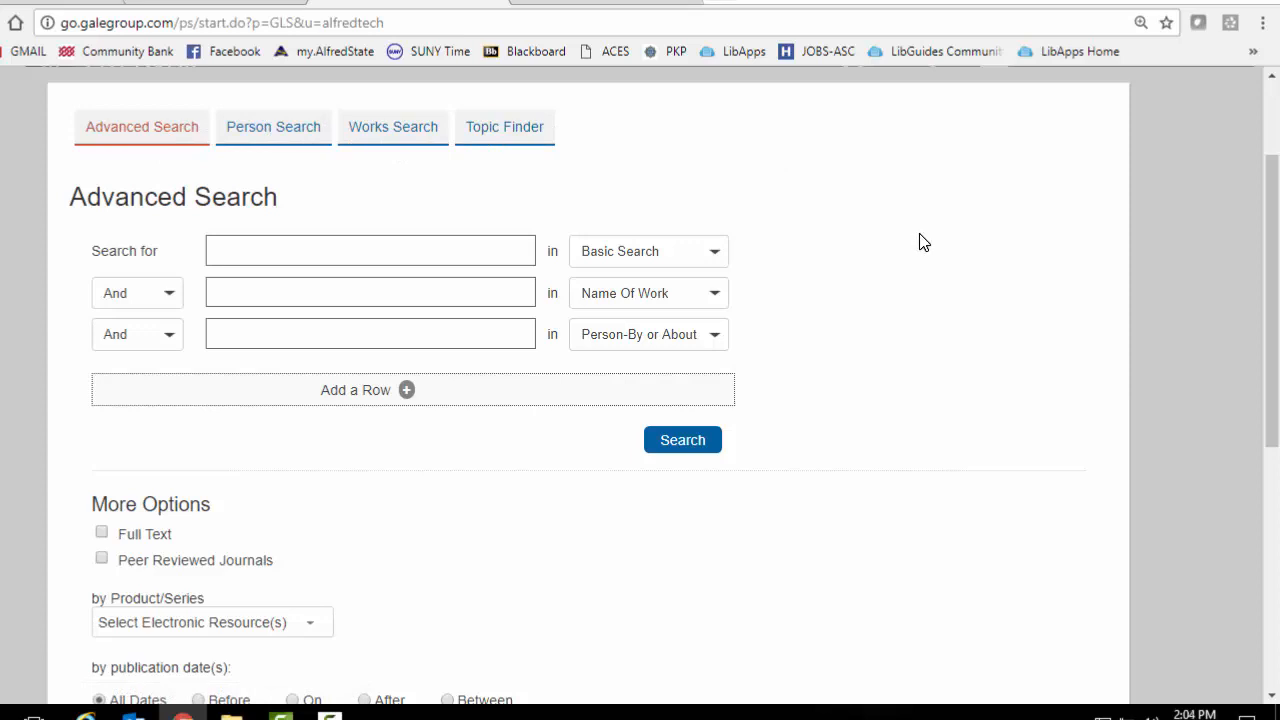
{"action": "mouse_move", "coordinate": [916, 248]}
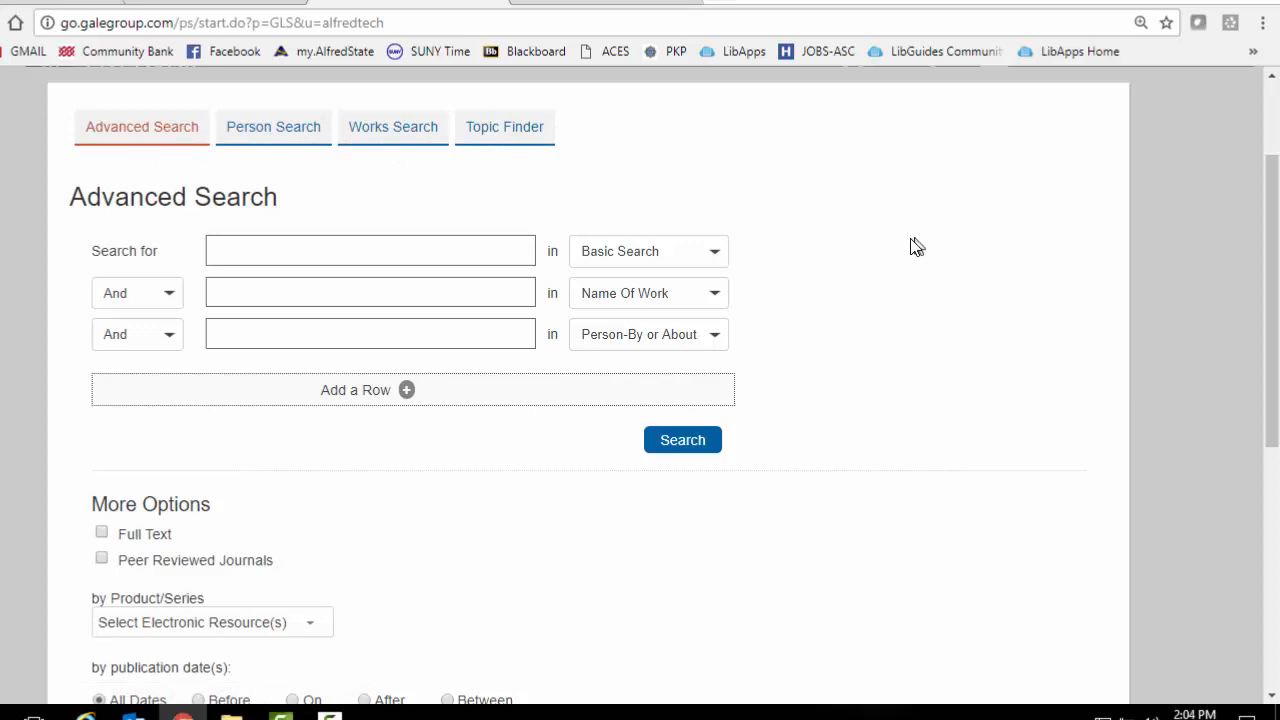
{"action": "mouse_move", "coordinate": [892, 246]}
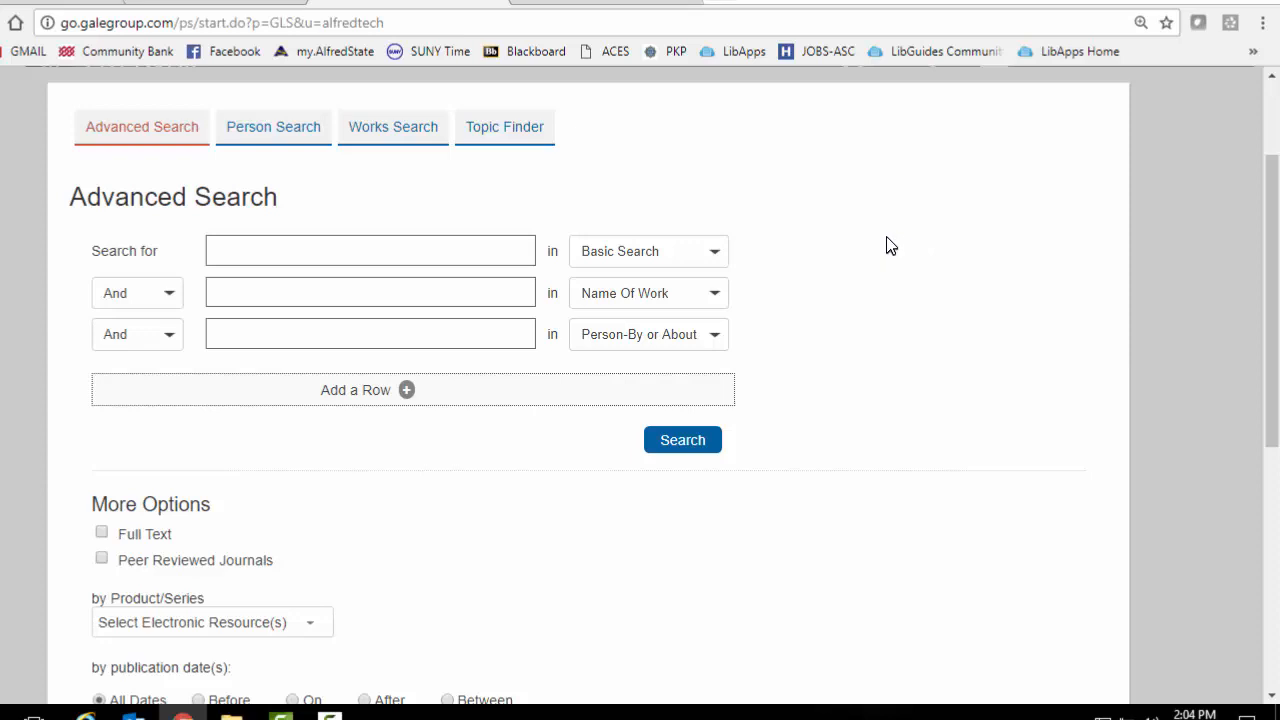
{"action": "mouse_move", "coordinate": [878, 236]}
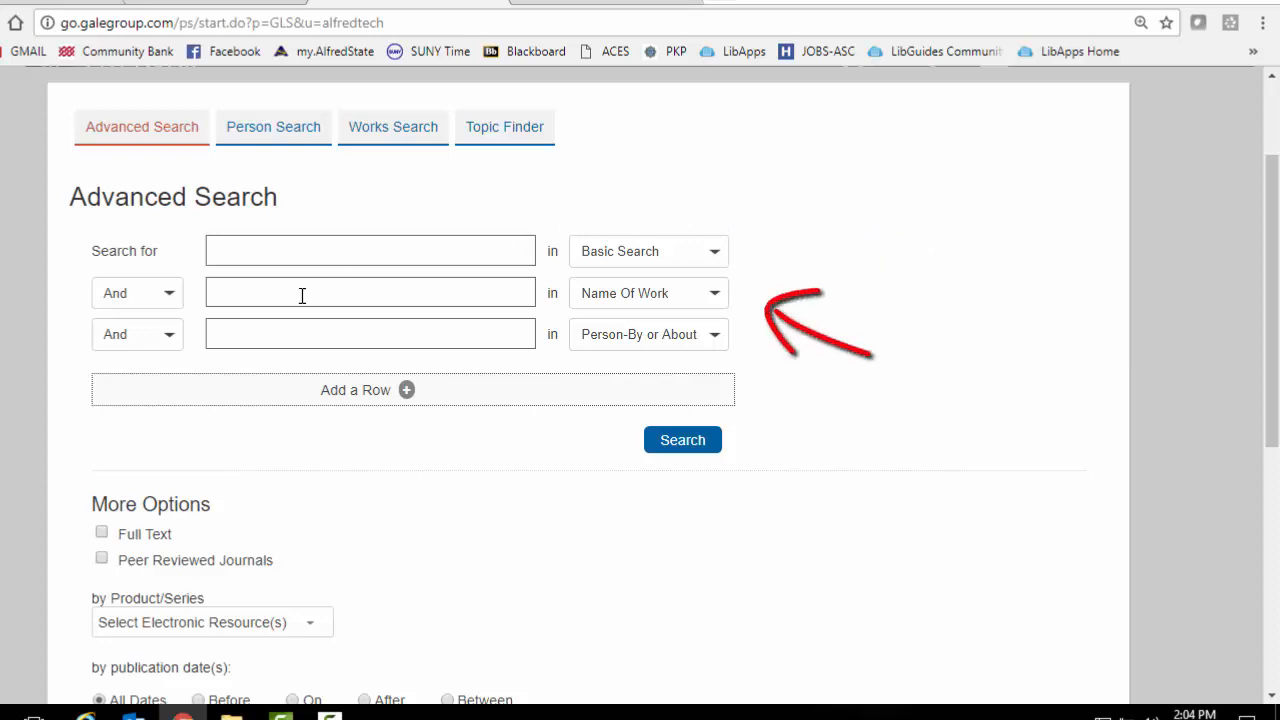
Fill the Name Of Work field with 'Gift of the Magi' chosen from the autocomplete suggestions
{"action": "left_click", "coordinate": [370, 292]}
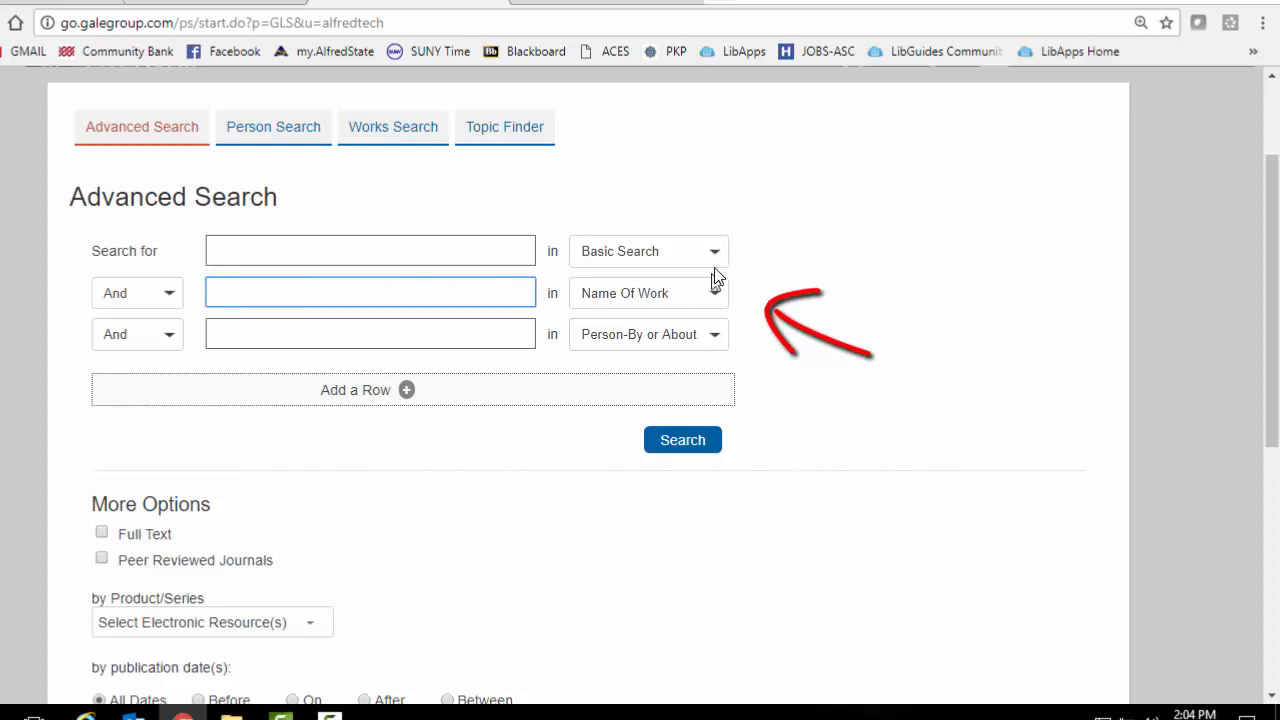
{"action": "left_click", "coordinate": [648, 252]}
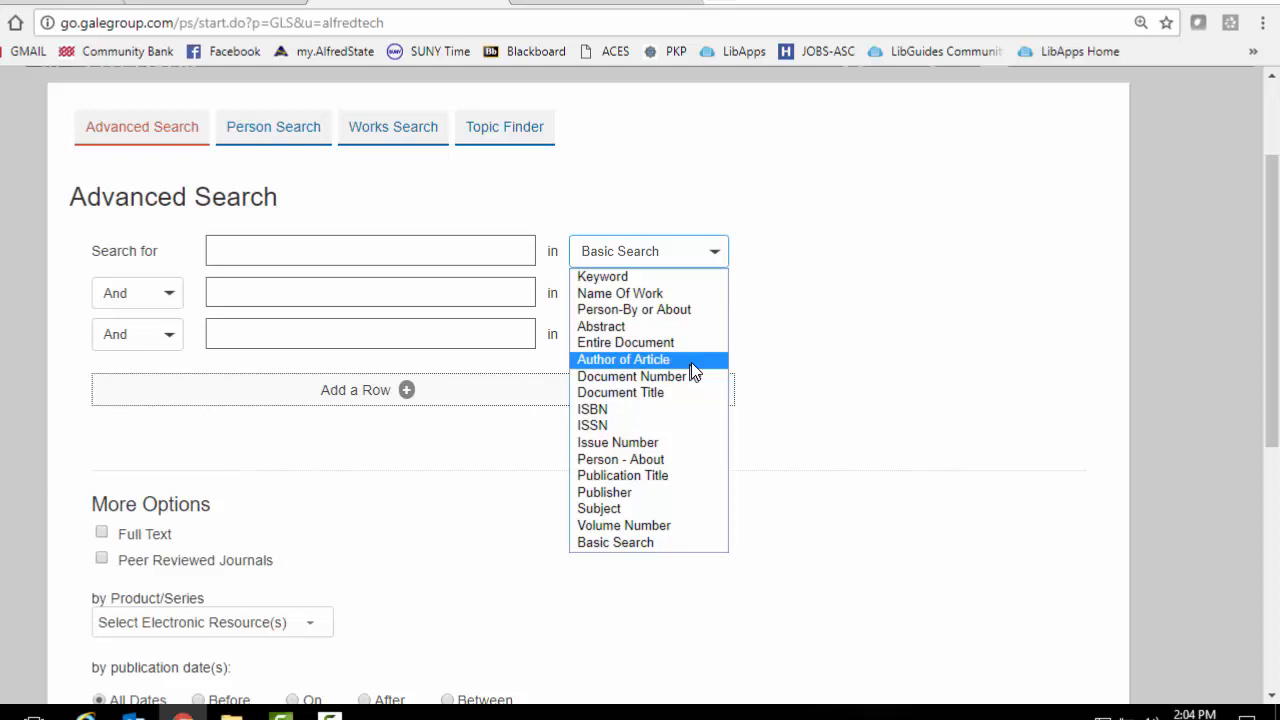
{"action": "mouse_move", "coordinate": [710, 308]}
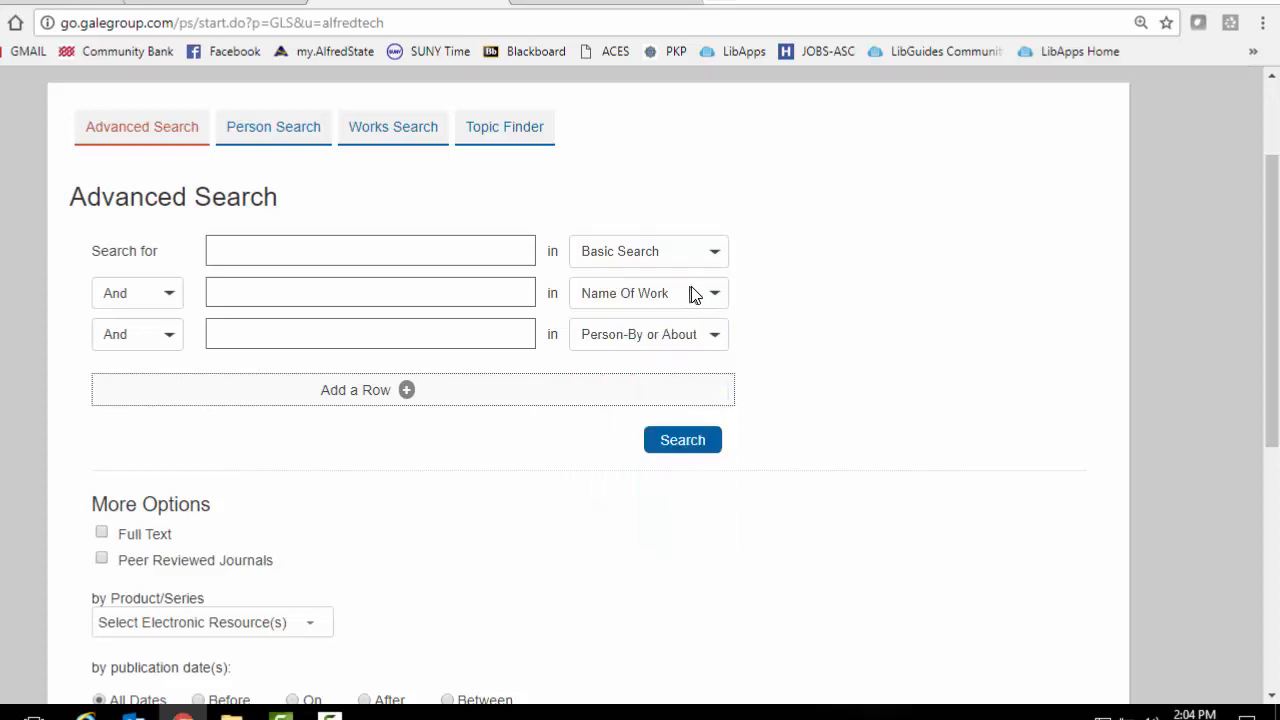
{"action": "left_click", "coordinate": [370, 292]}
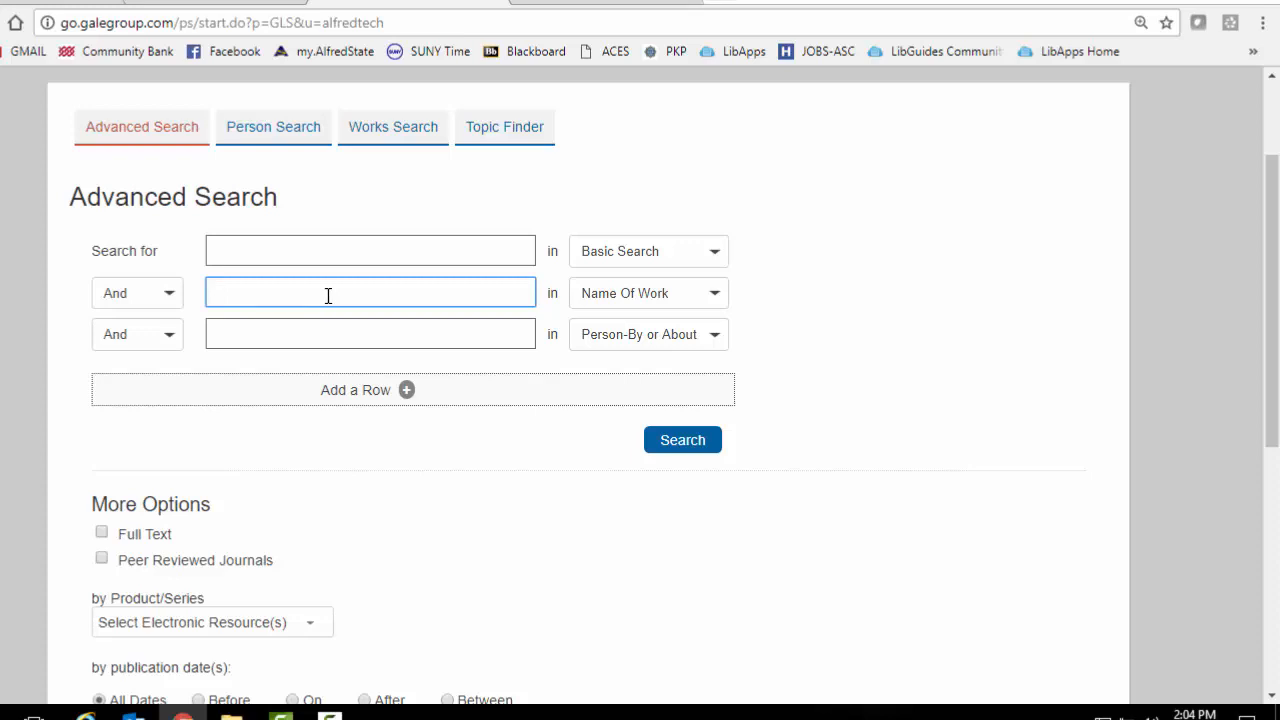
{"action": "type", "text": "gift of the m"}
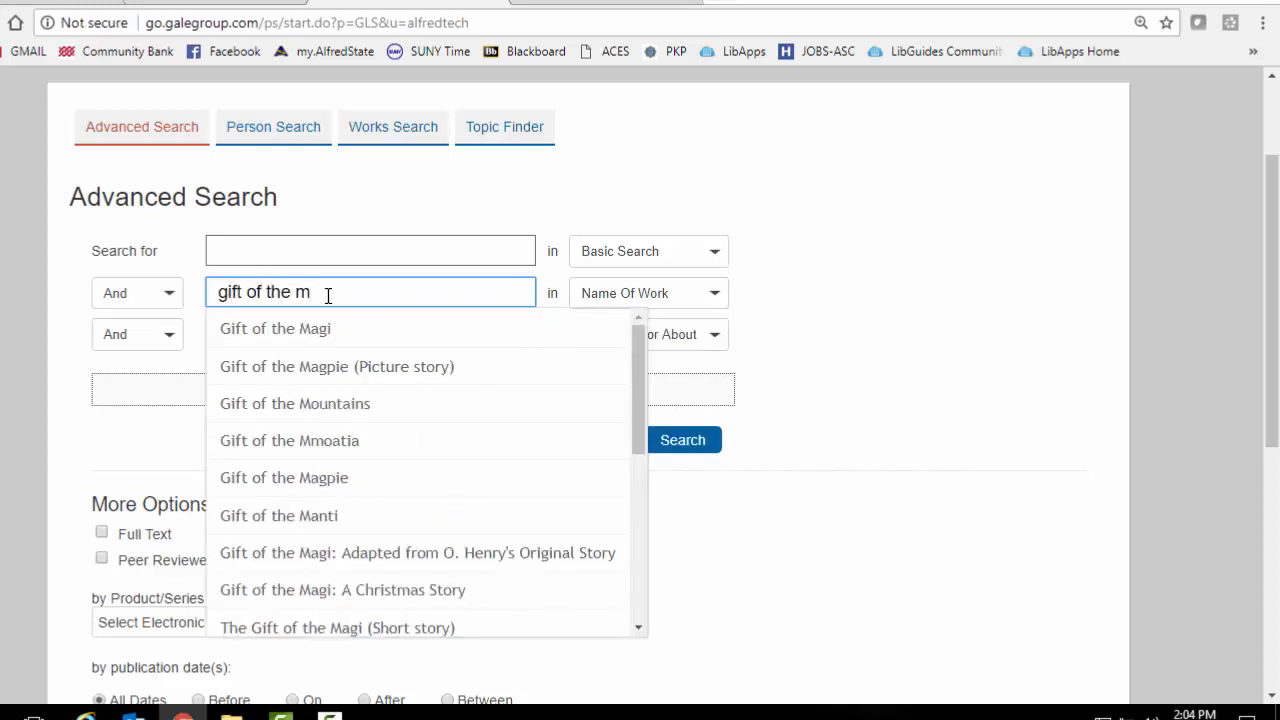
{"action": "left_click", "coordinate": [276, 328]}
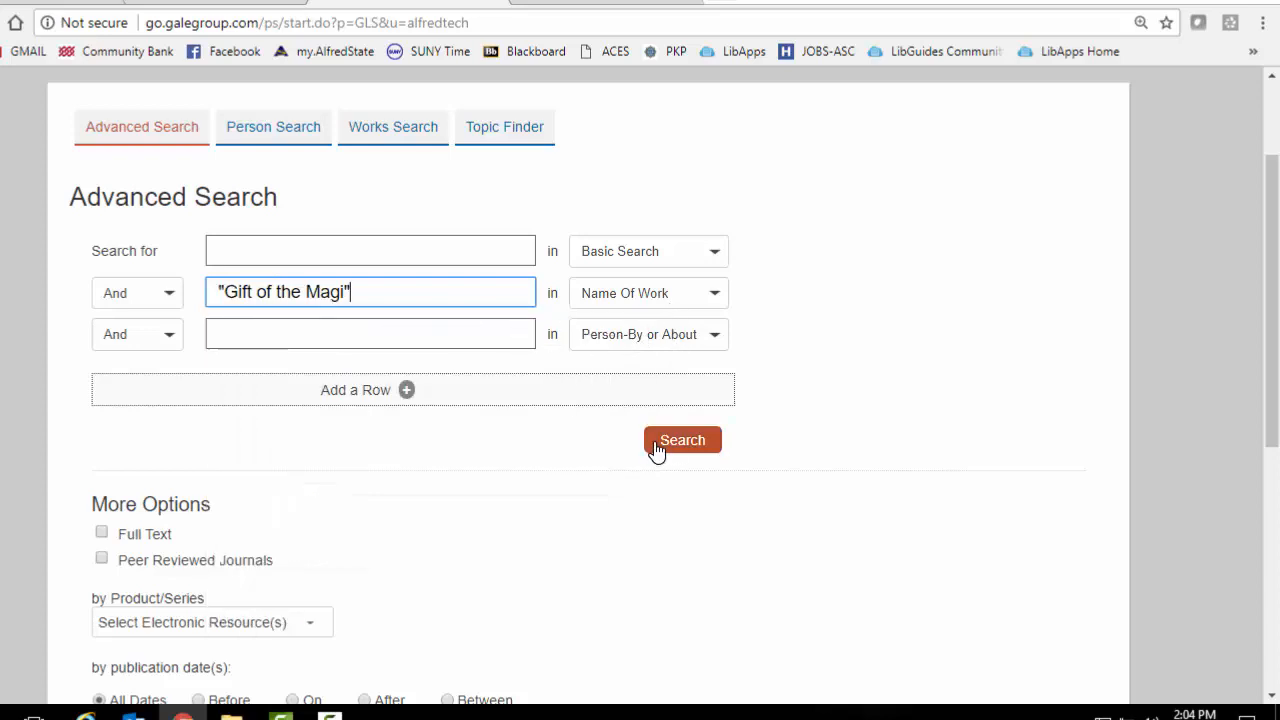
Search for Gift of the Magi and limit results to Primary Sources & Literary Works
{"action": "left_click", "coordinate": [682, 440]}
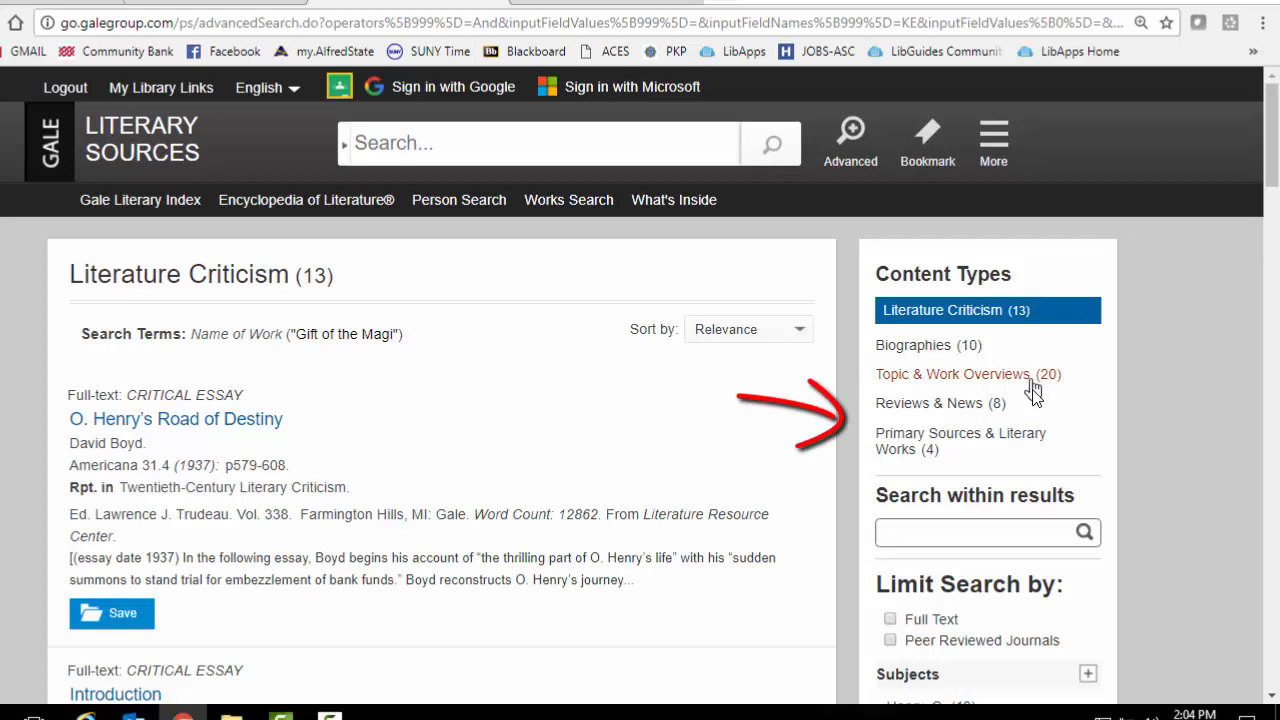
{"action": "mouse_move", "coordinate": [1024, 440]}
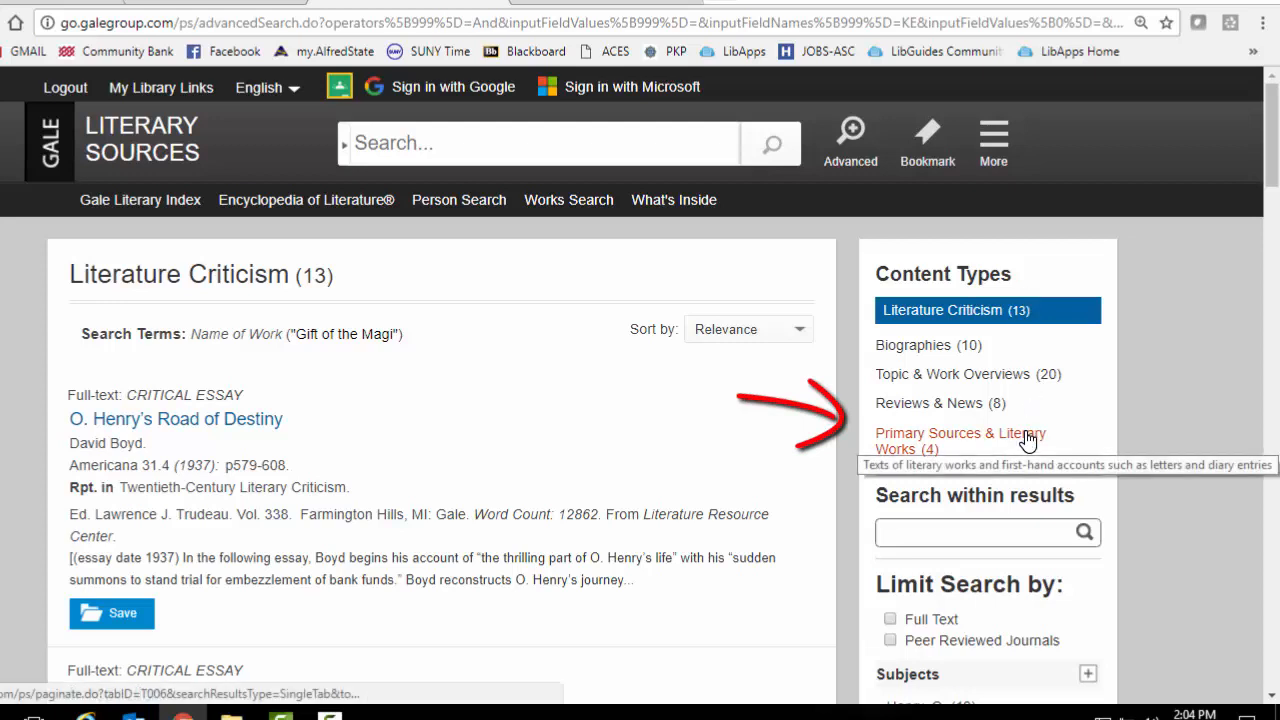
{"action": "left_click", "coordinate": [958, 440]}
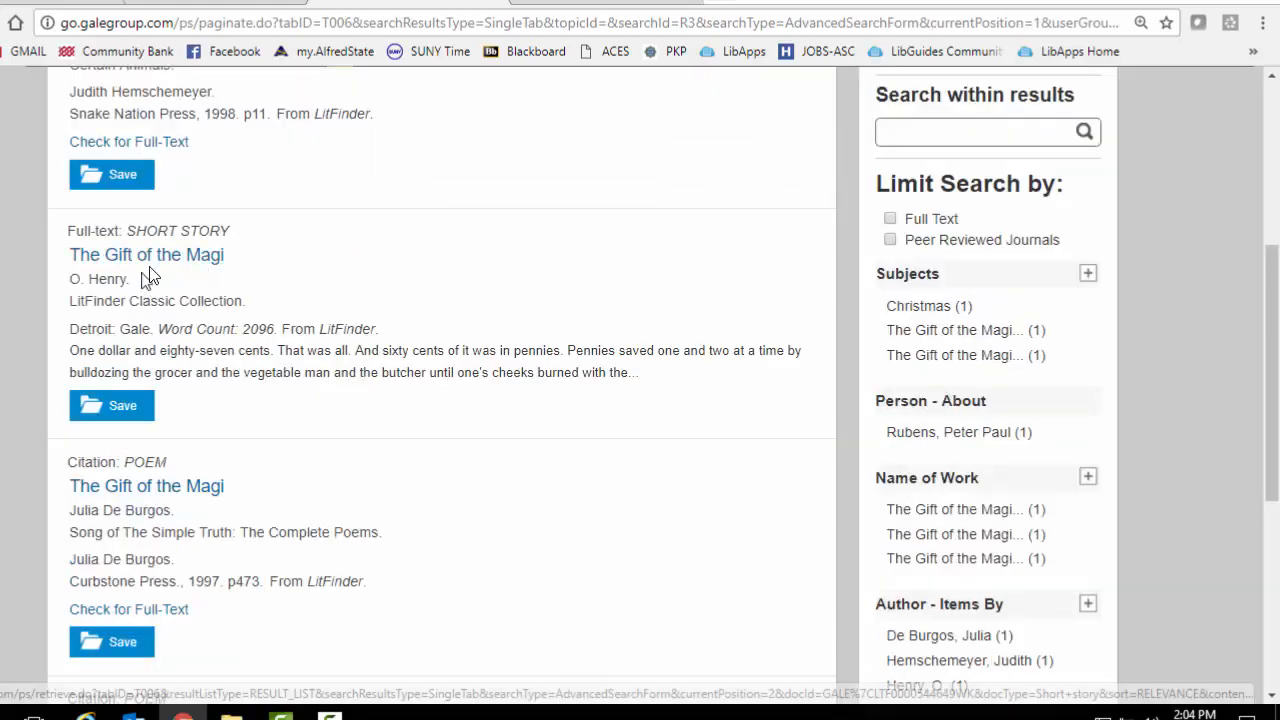
Read O. Henry's full-text short story 'The Gift of the Magi'
{"action": "left_click", "coordinate": [146, 254]}
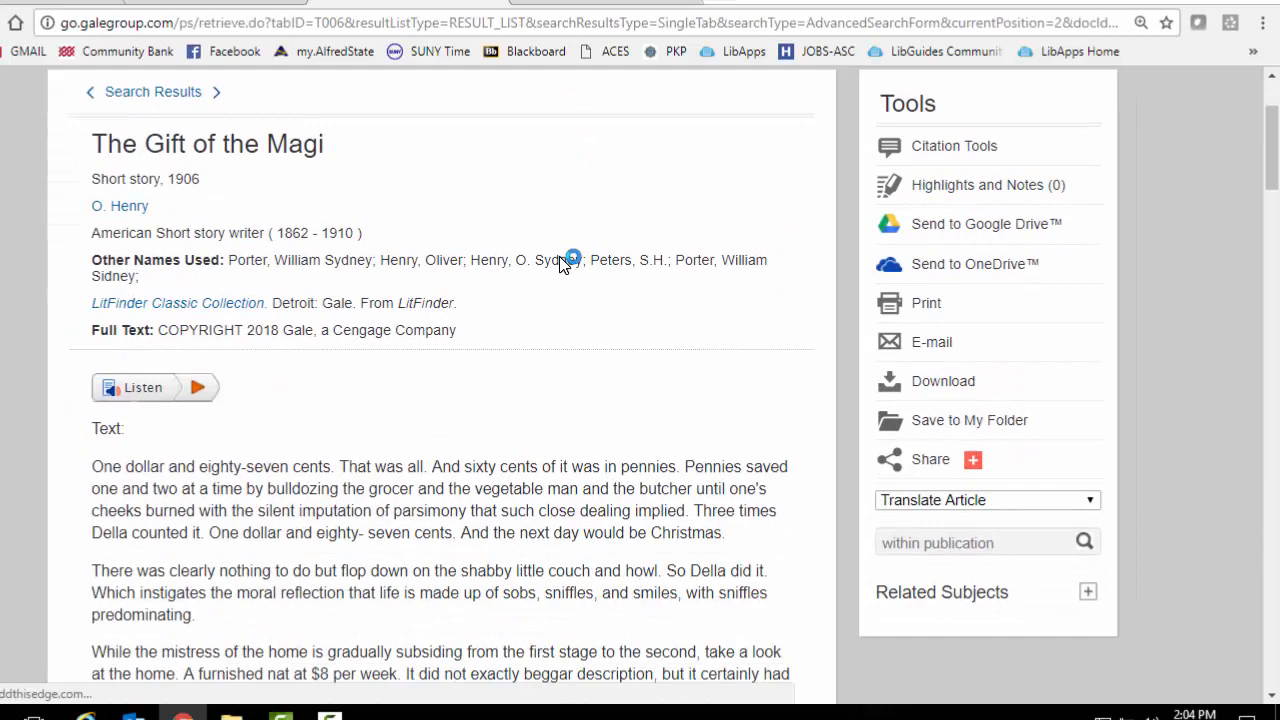
{"action": "scroll", "scroll_direction": "down", "scroll_amount": 3}
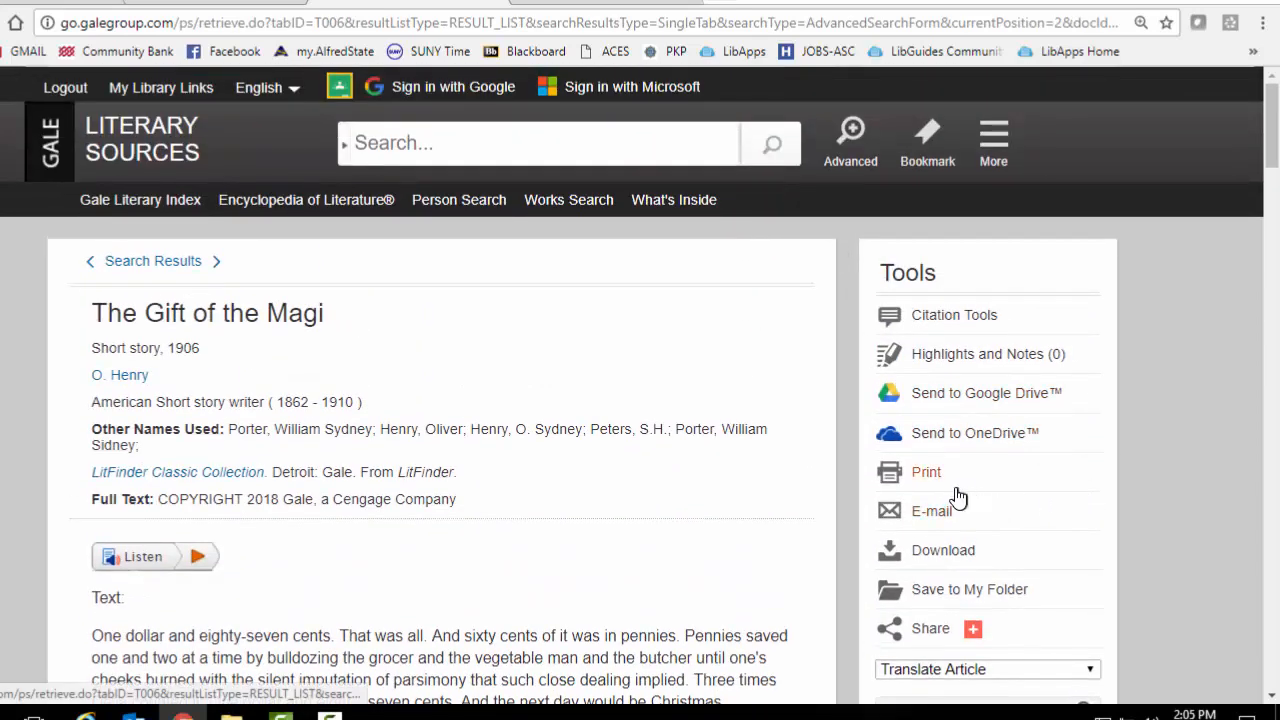
{"action": "mouse_move", "coordinate": [562, 564]}
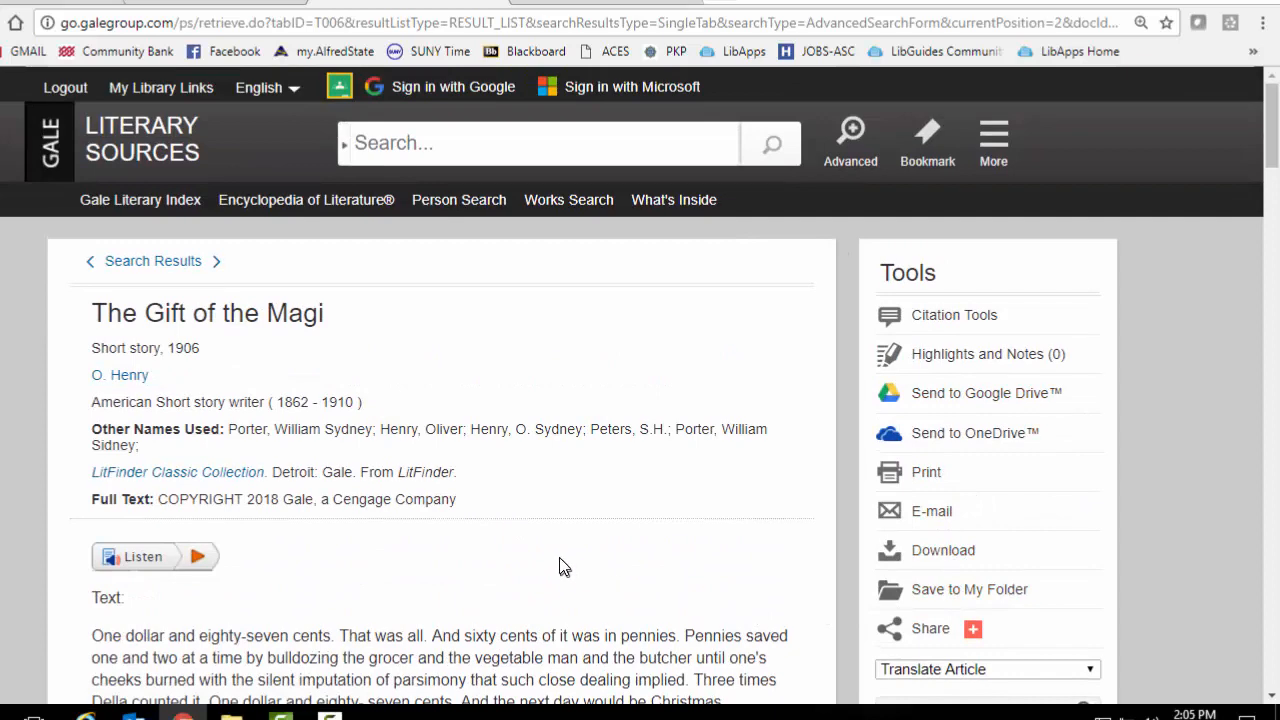
{"action": "mouse_move", "coordinate": [160, 260]}
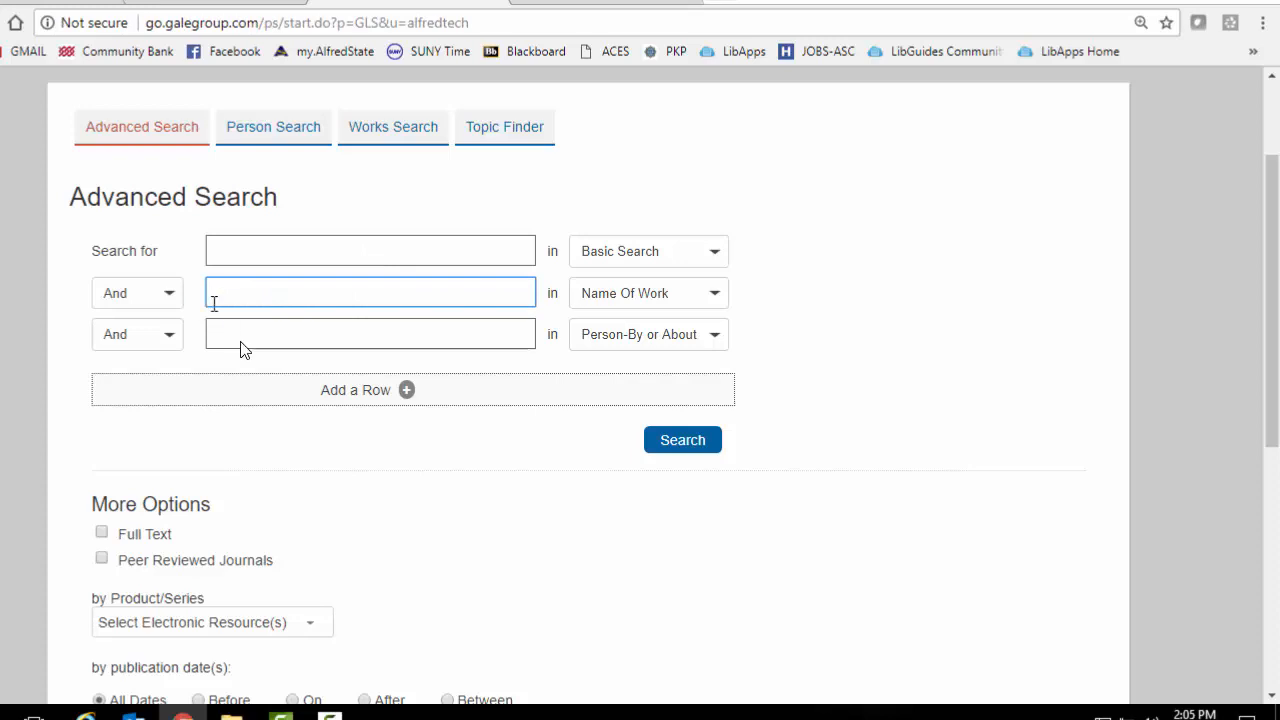
{"action": "mouse_move", "coordinate": [400, 176]}
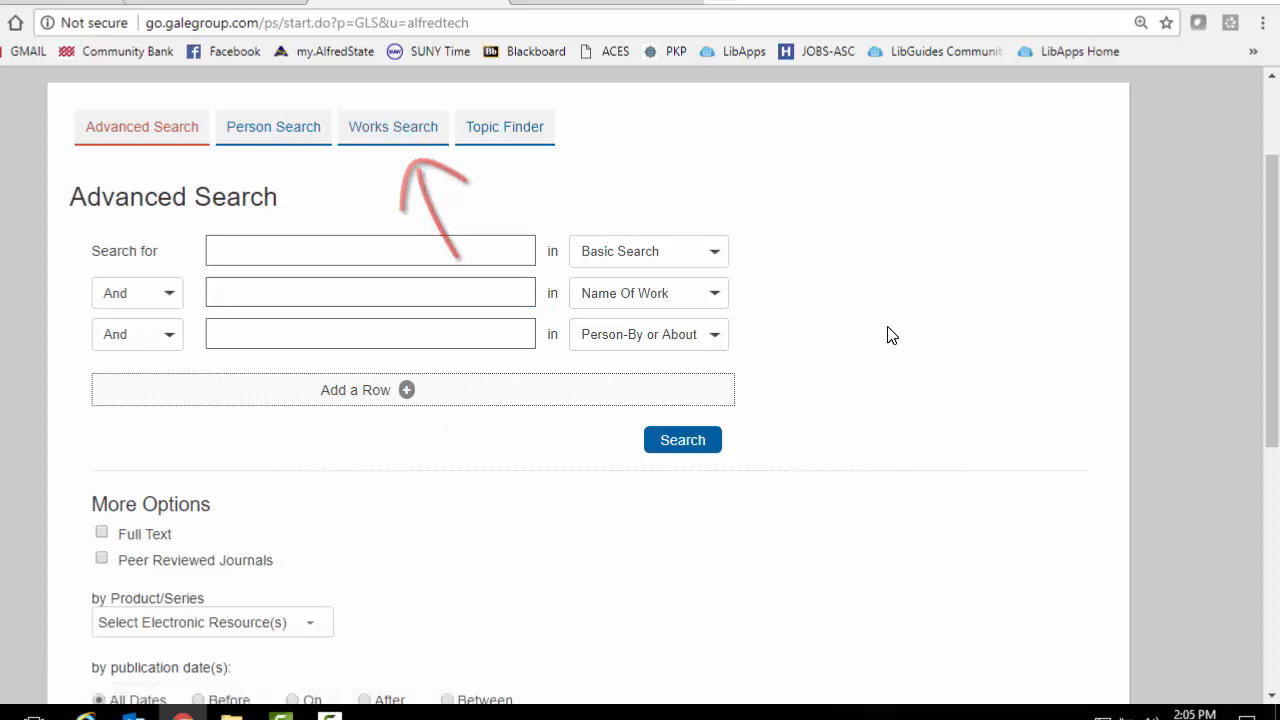
On Works Search, require Full Text of Work available and look through the Type of Work list for Short story
{"action": "left_click", "coordinate": [392, 126]}
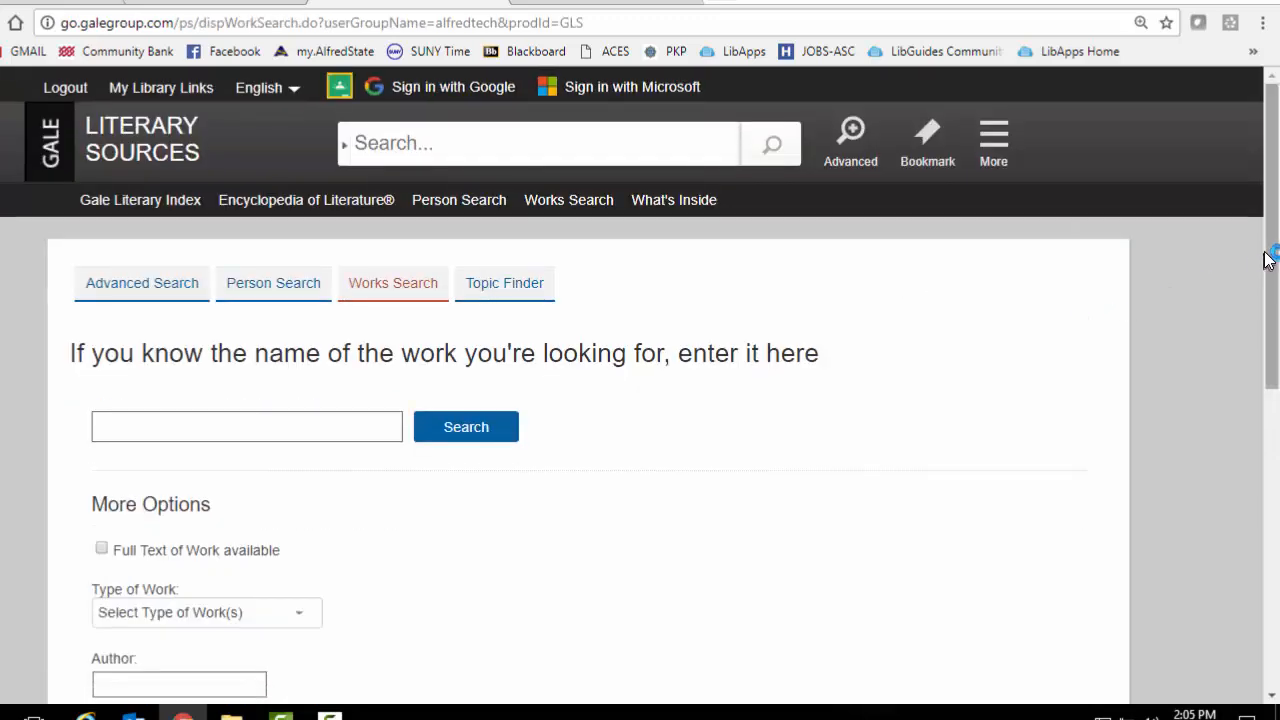
{"action": "scroll", "scroll_direction": "down", "scroll_amount": 3}
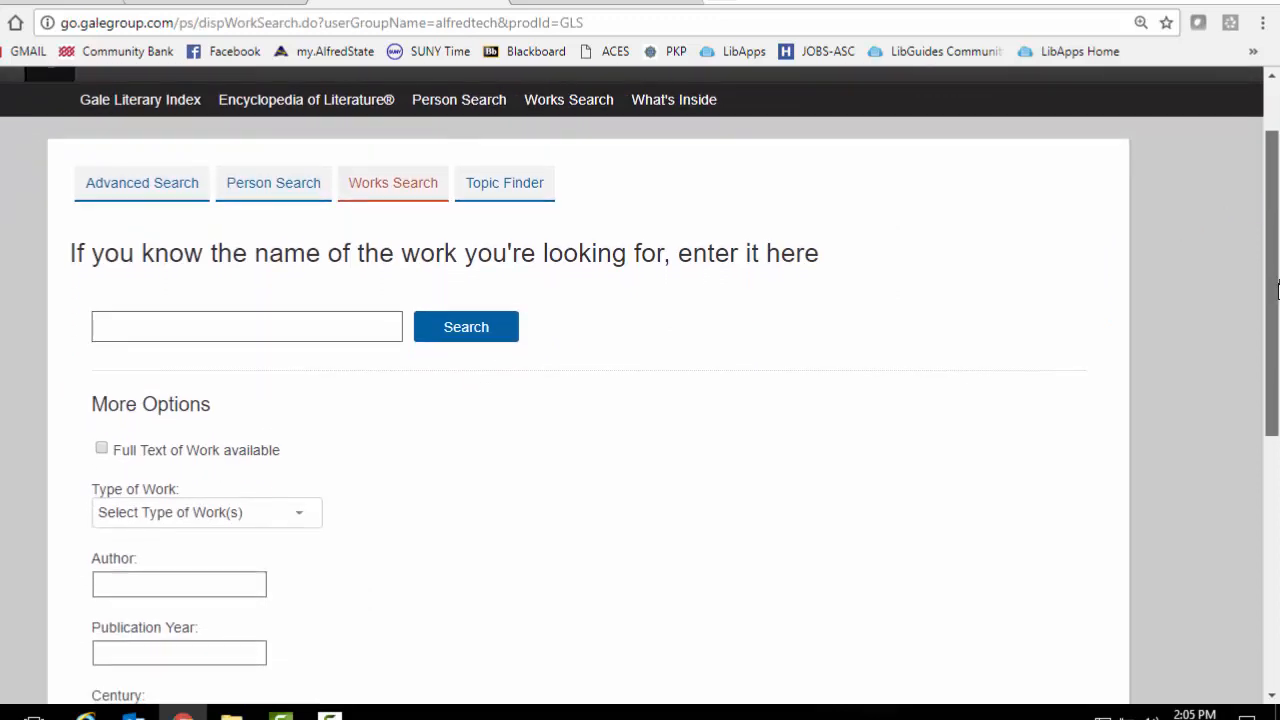
{"action": "scroll", "scroll_direction": "down", "scroll_amount": 3}
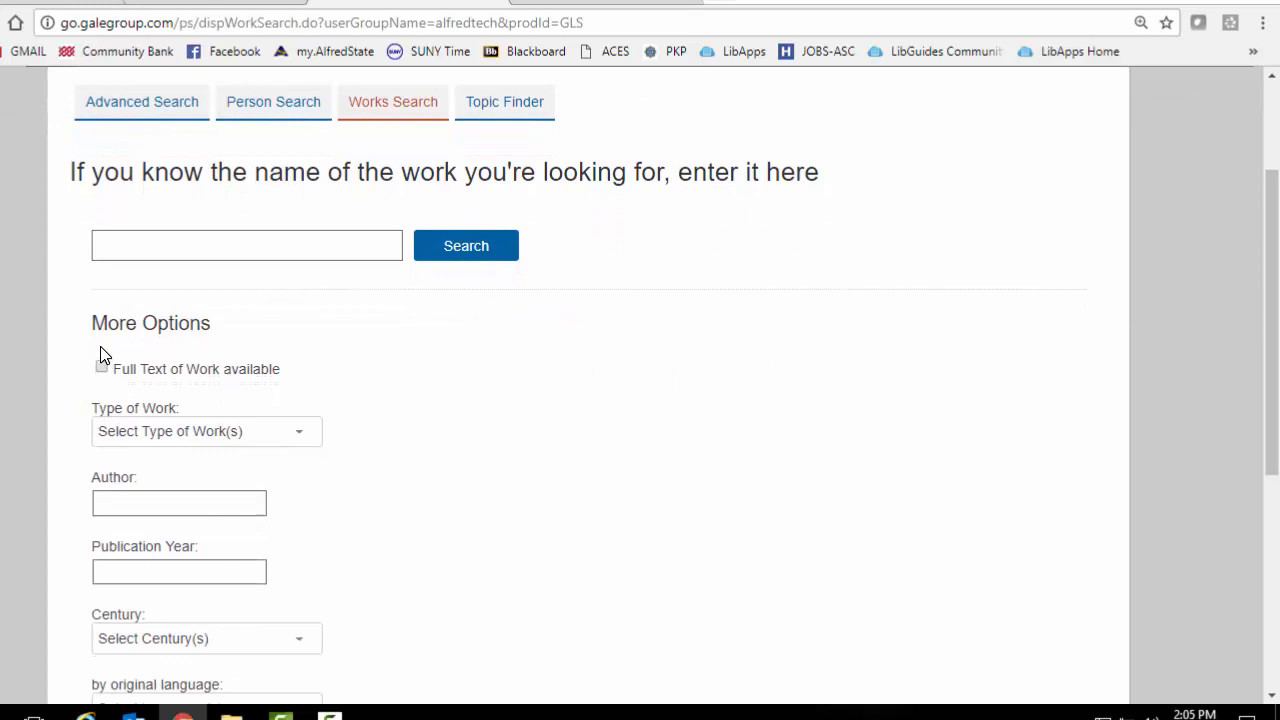
{"action": "mouse_move", "coordinate": [444, 316]}
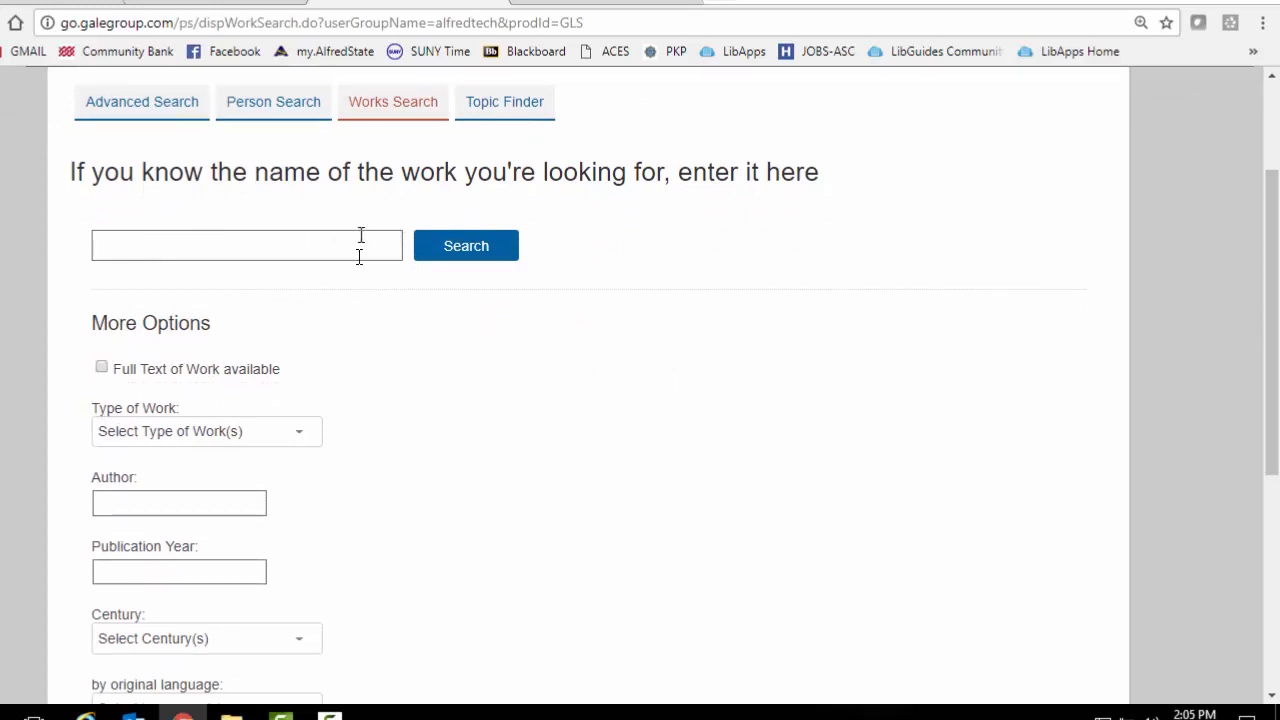
{"action": "mouse_move", "coordinate": [994, 644]}
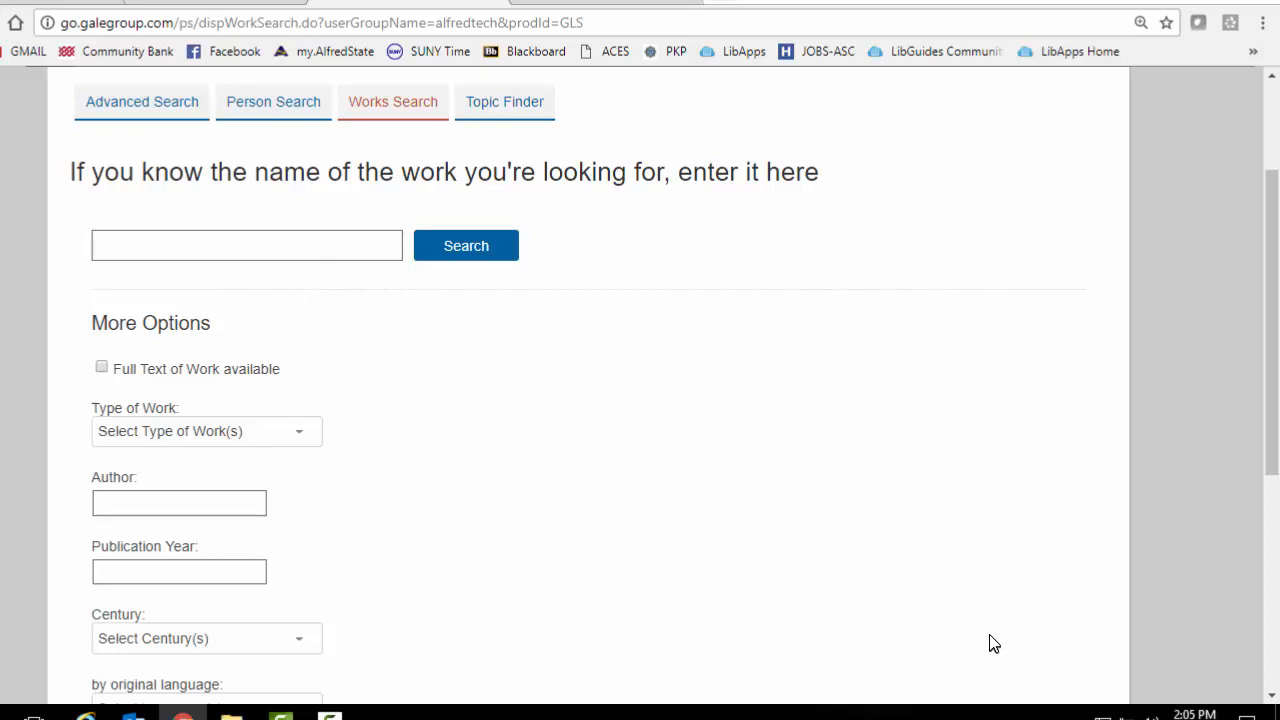
{"action": "mouse_move", "coordinate": [988, 640]}
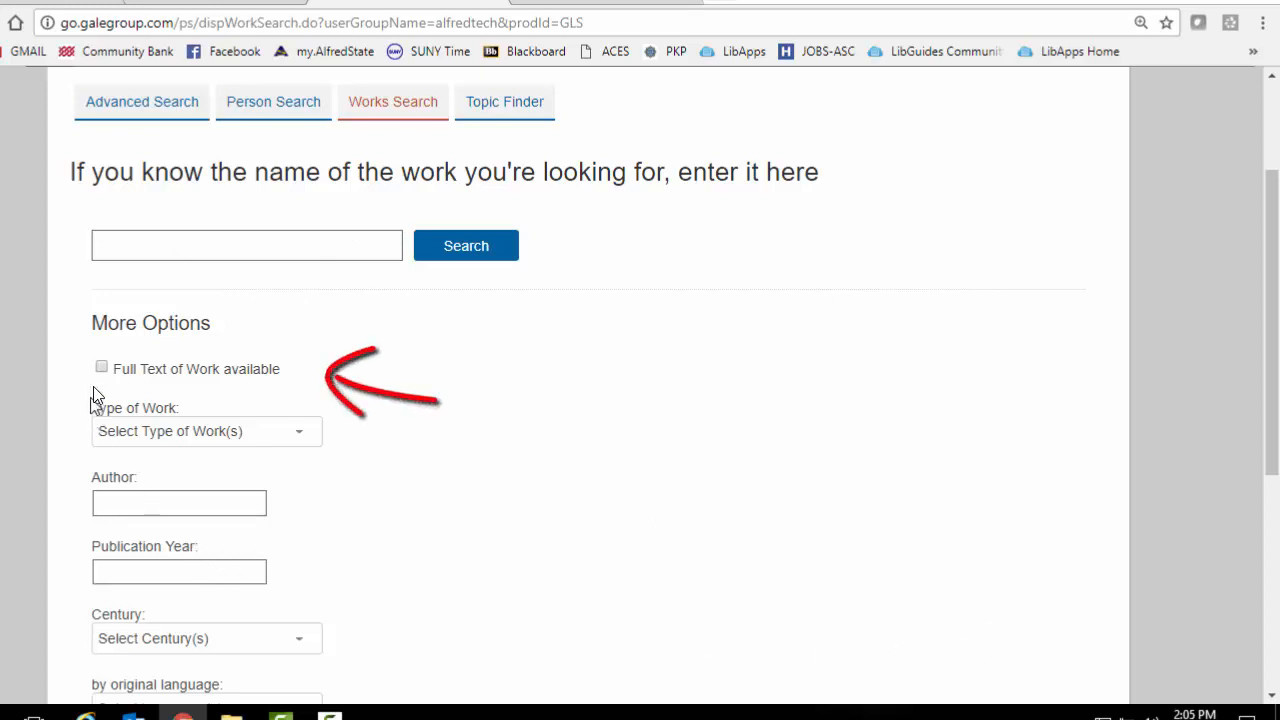
{"action": "left_click", "coordinate": [100, 368]}
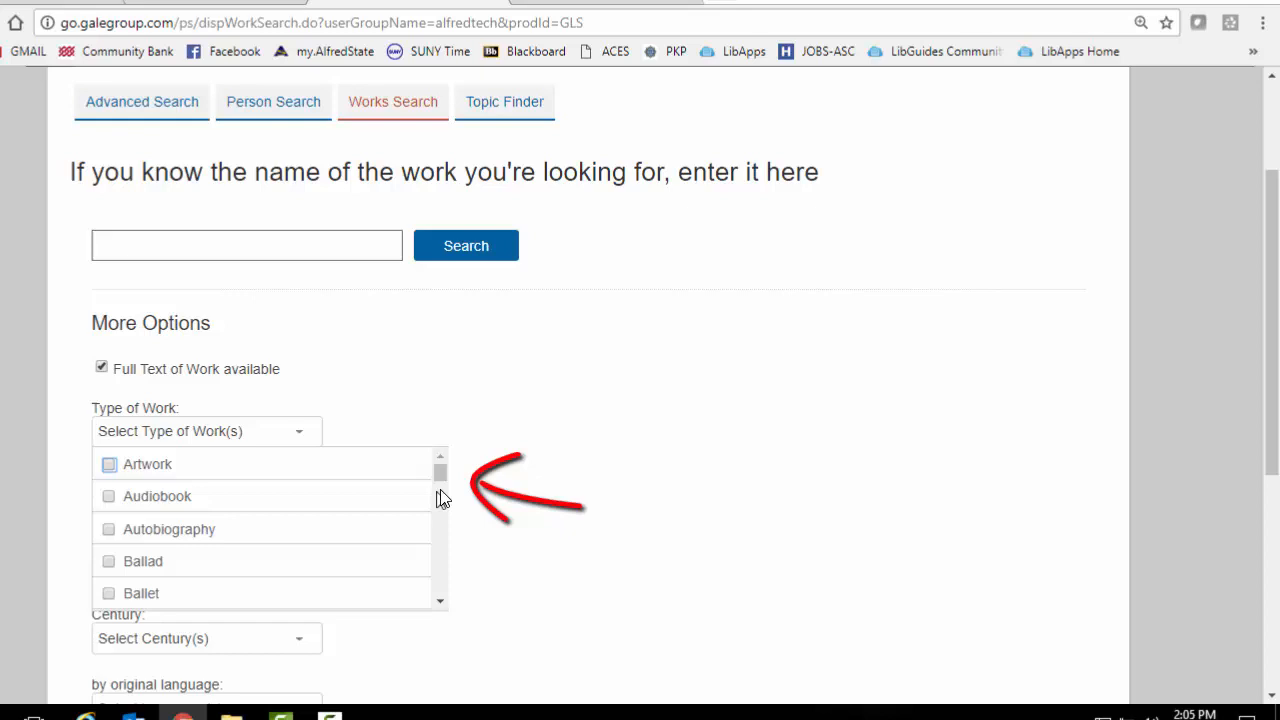
{"action": "scroll", "scroll_direction": "down", "scroll_amount": 3}
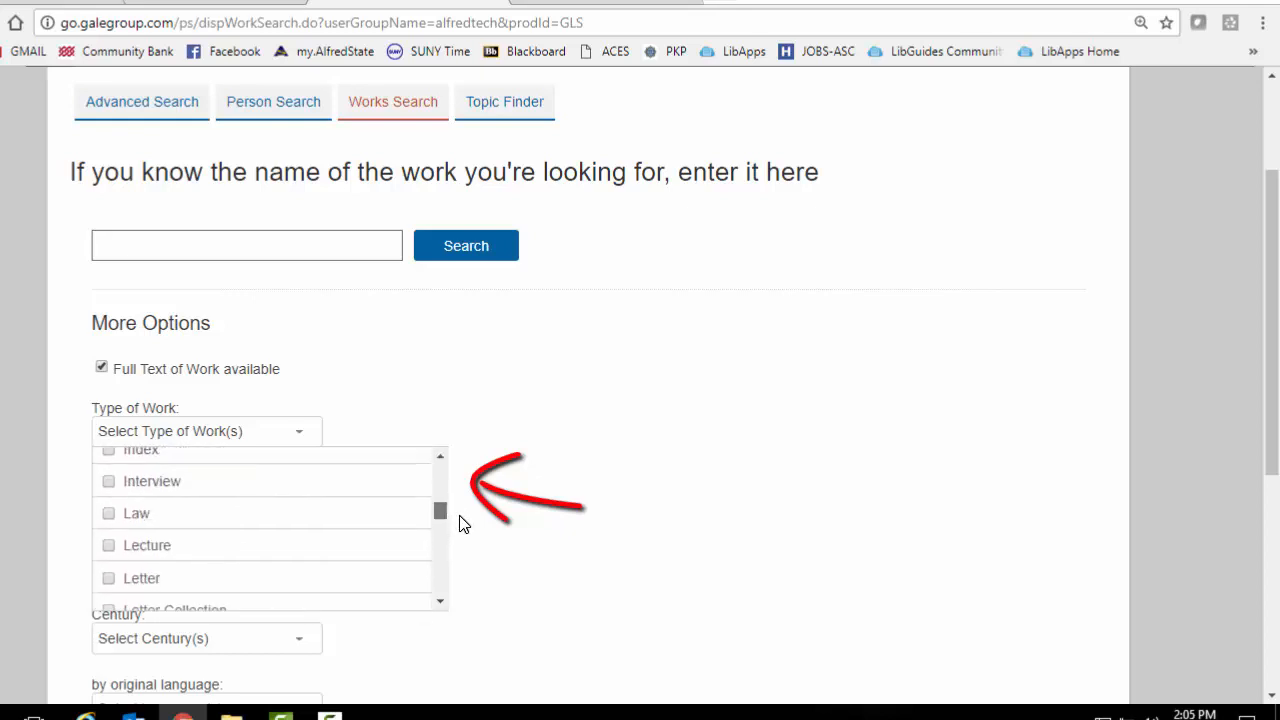
{"action": "scroll", "scroll_direction": "down", "scroll_amount": 3}
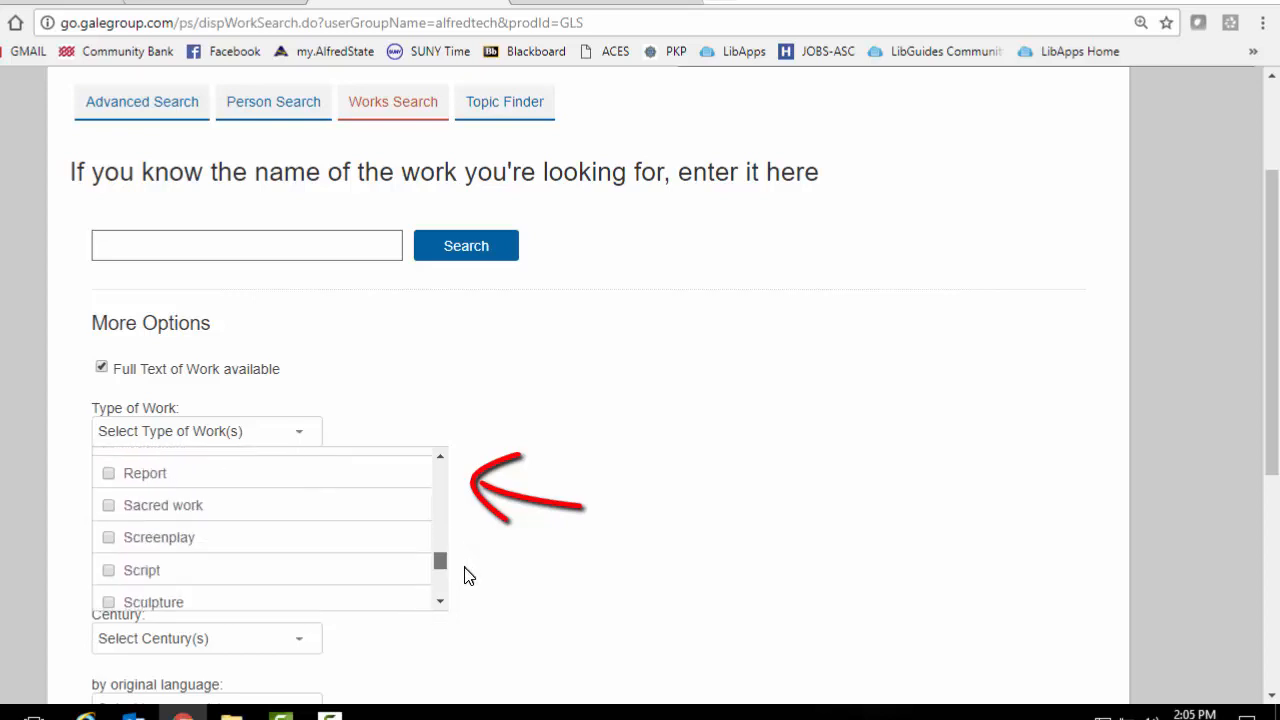
{"action": "scroll", "scroll_direction": "down", "scroll_amount": 3}
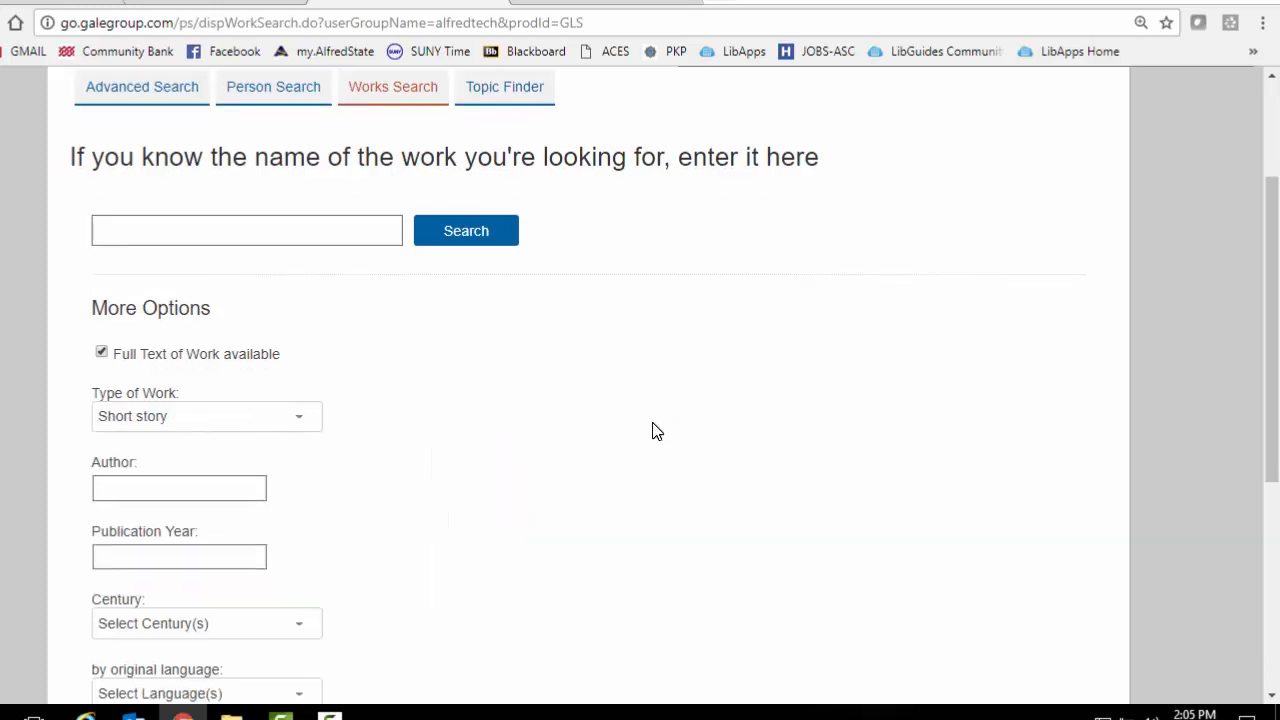
Restrict the author nationality to Hungarian
{"action": "scroll", "scroll_direction": "down", "scroll_amount": 3}
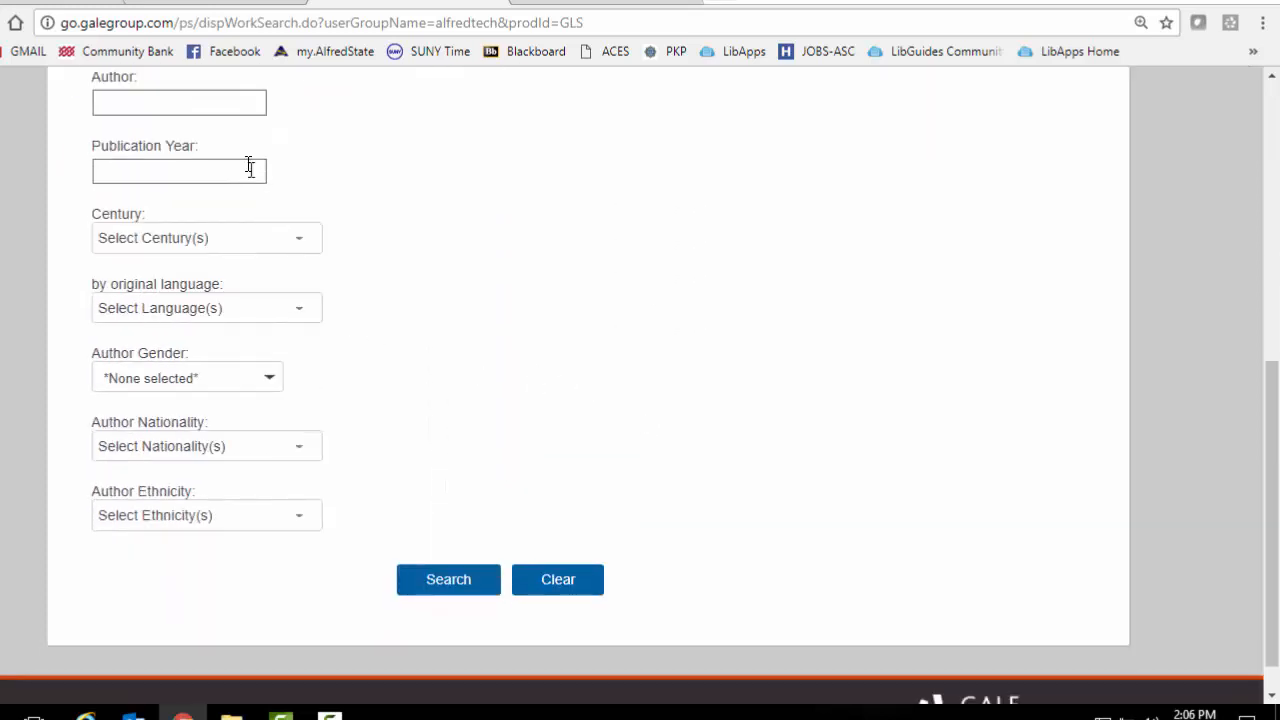
{"action": "mouse_move", "coordinate": [270, 178]}
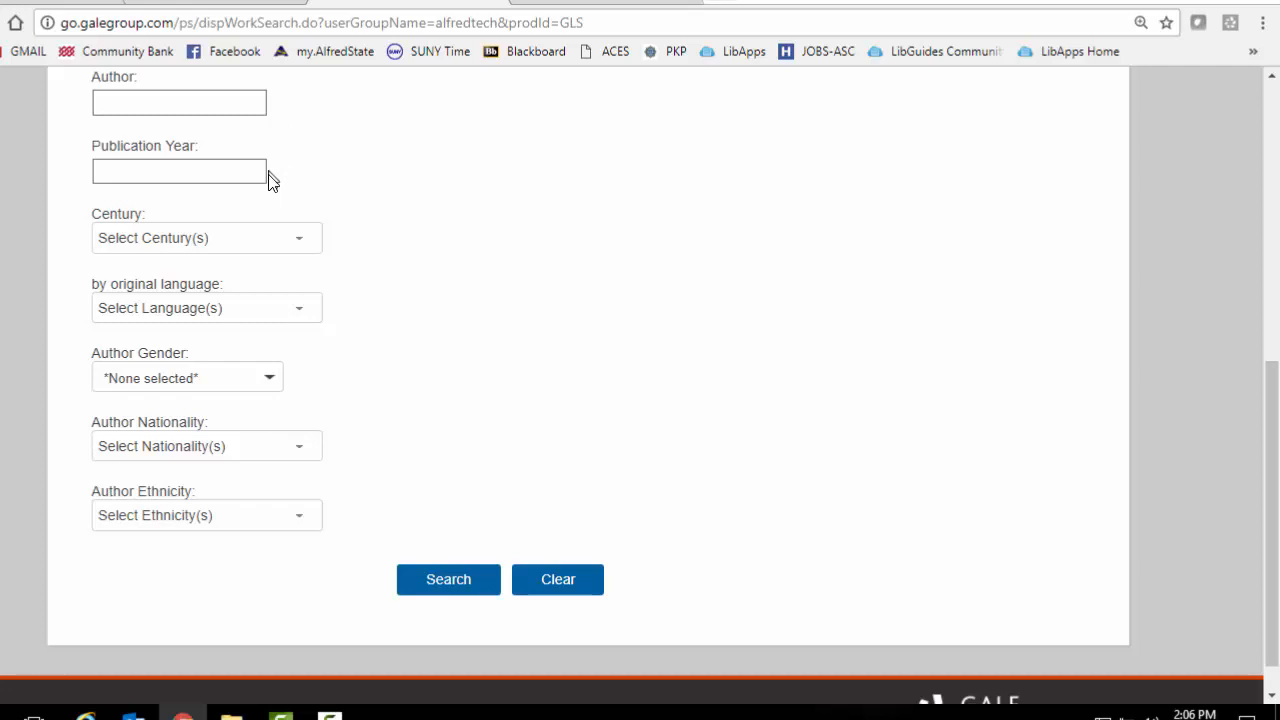
{"action": "mouse_move", "coordinate": [348, 232]}
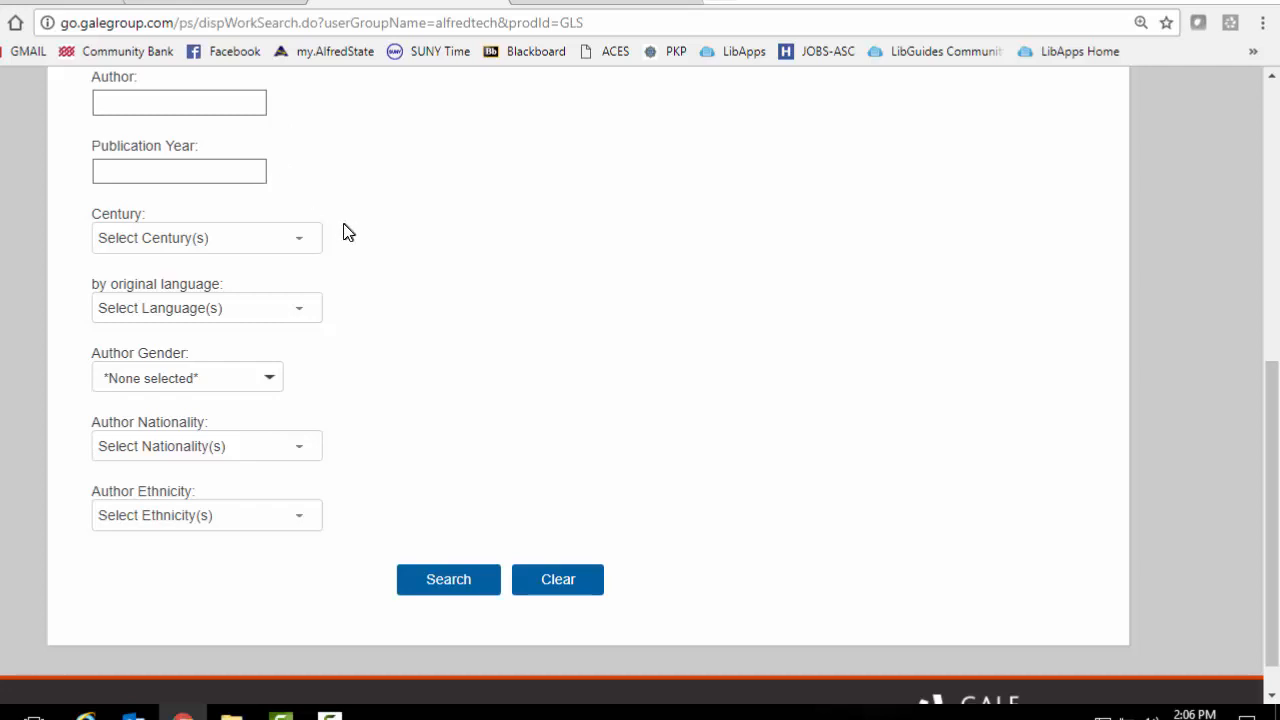
{"action": "mouse_move", "coordinate": [380, 298]}
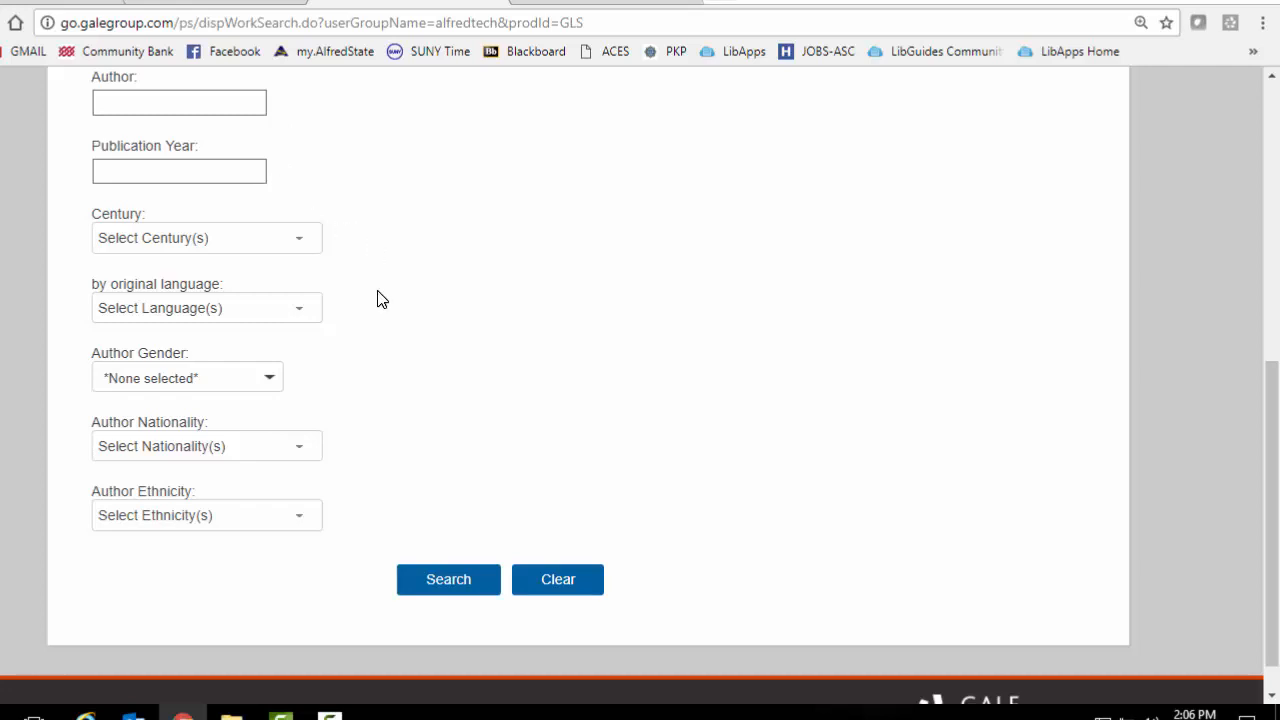
{"action": "mouse_move", "coordinate": [304, 316]}
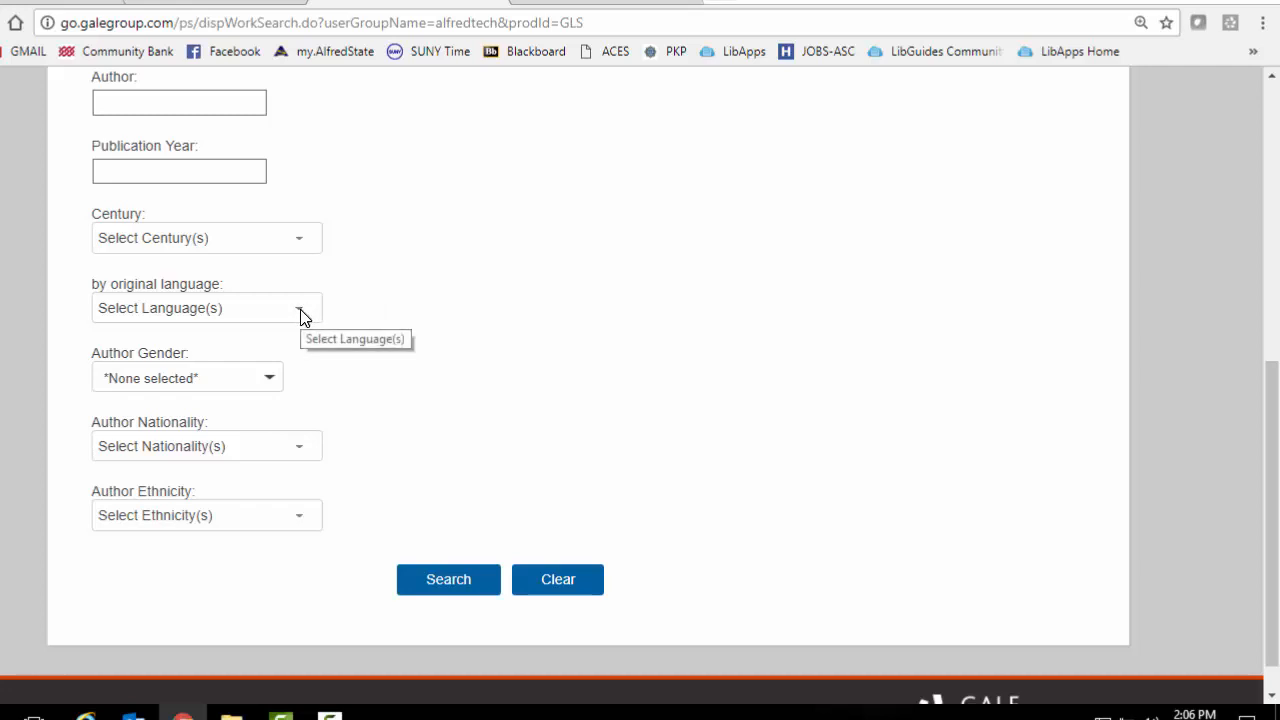
{"action": "mouse_move", "coordinate": [400, 388]}
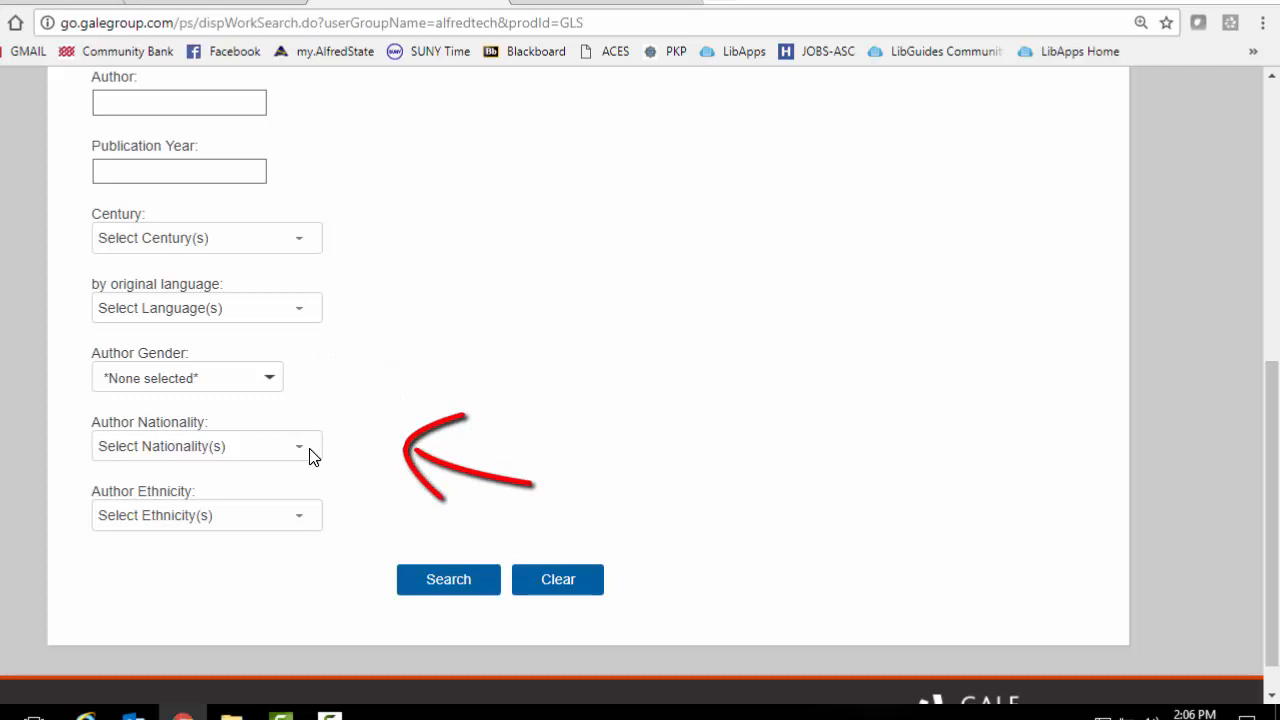
{"action": "mouse_move", "coordinate": [304, 452]}
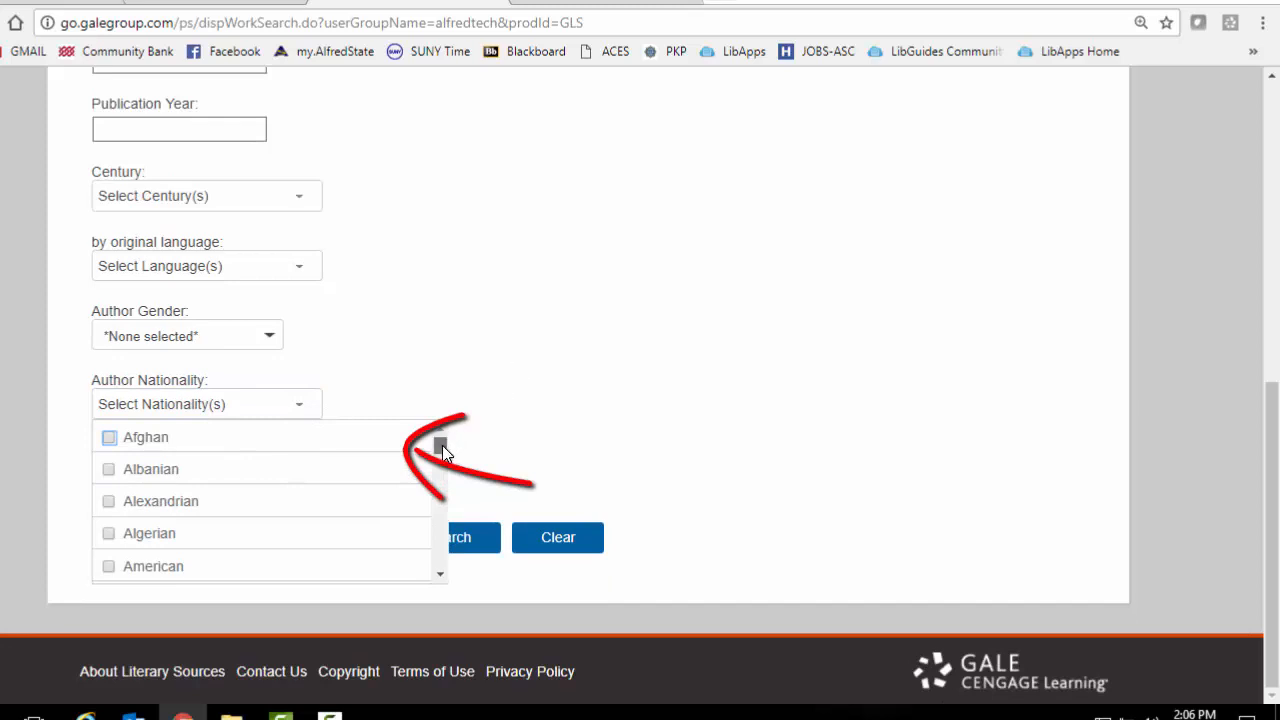
{"action": "scroll", "scroll_direction": "down", "scroll_amount": 3}
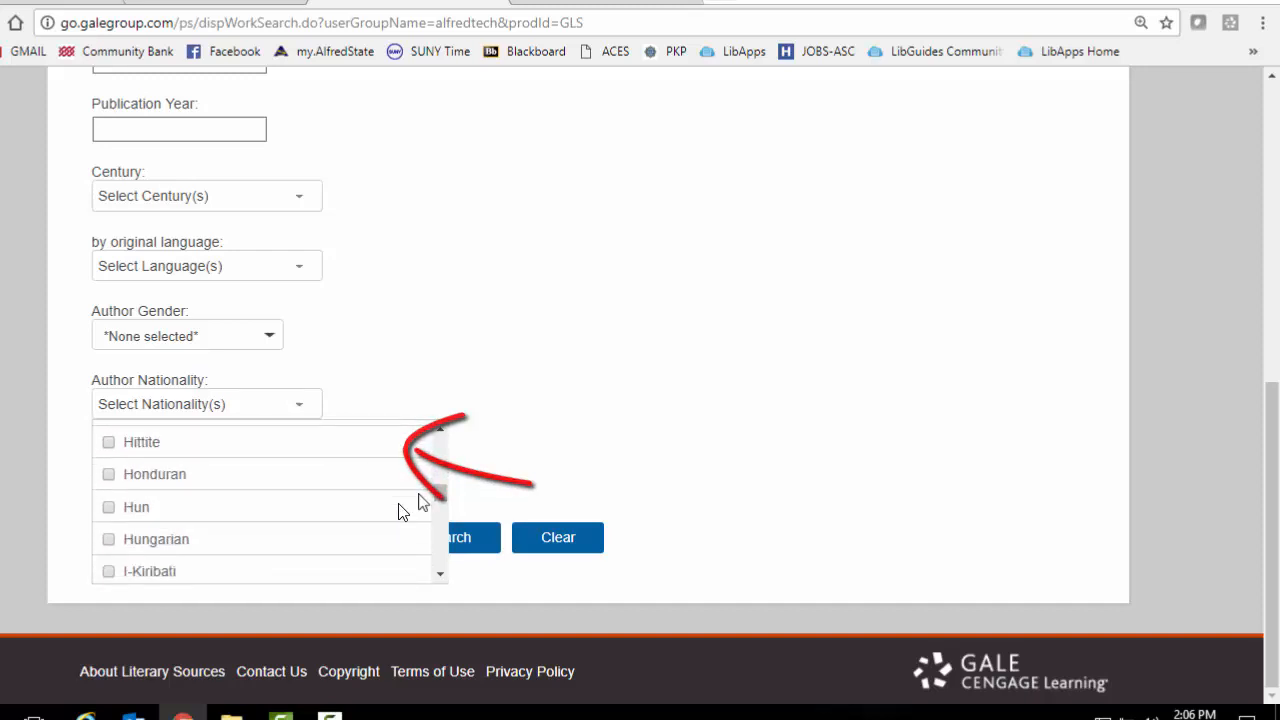
{"action": "left_click", "coordinate": [108, 540]}
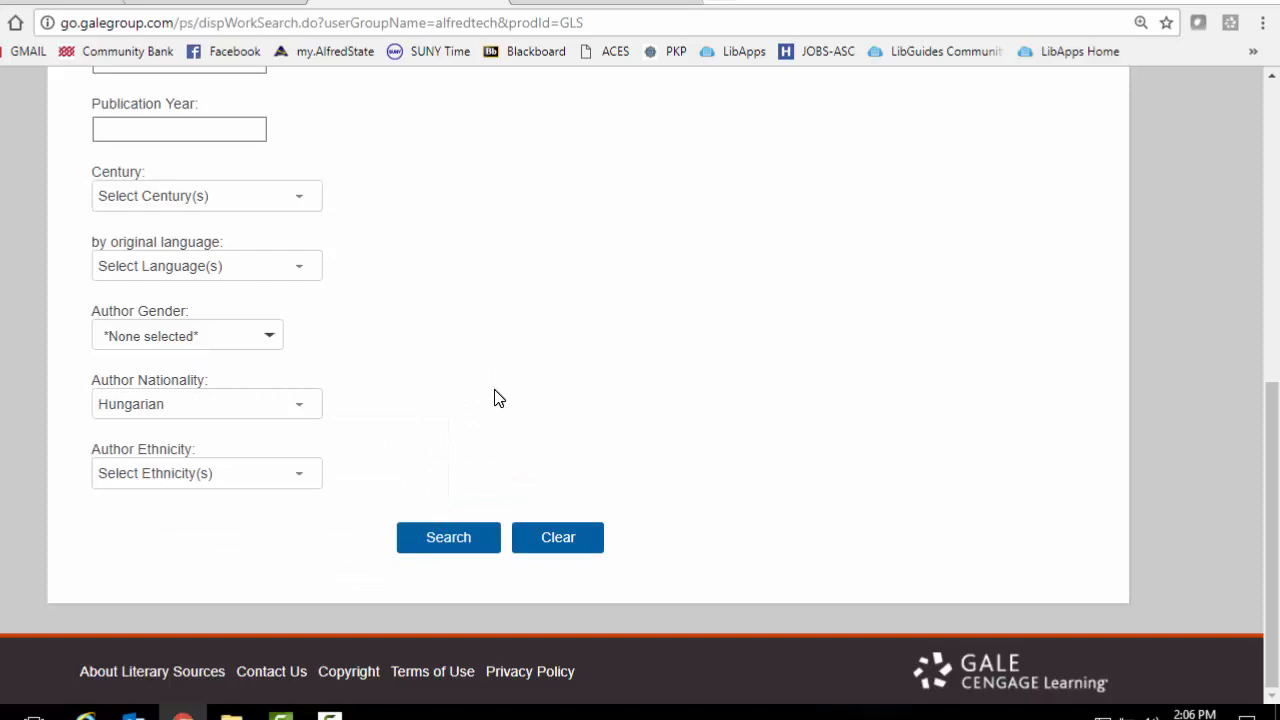
{"action": "mouse_move", "coordinate": [200, 450]}
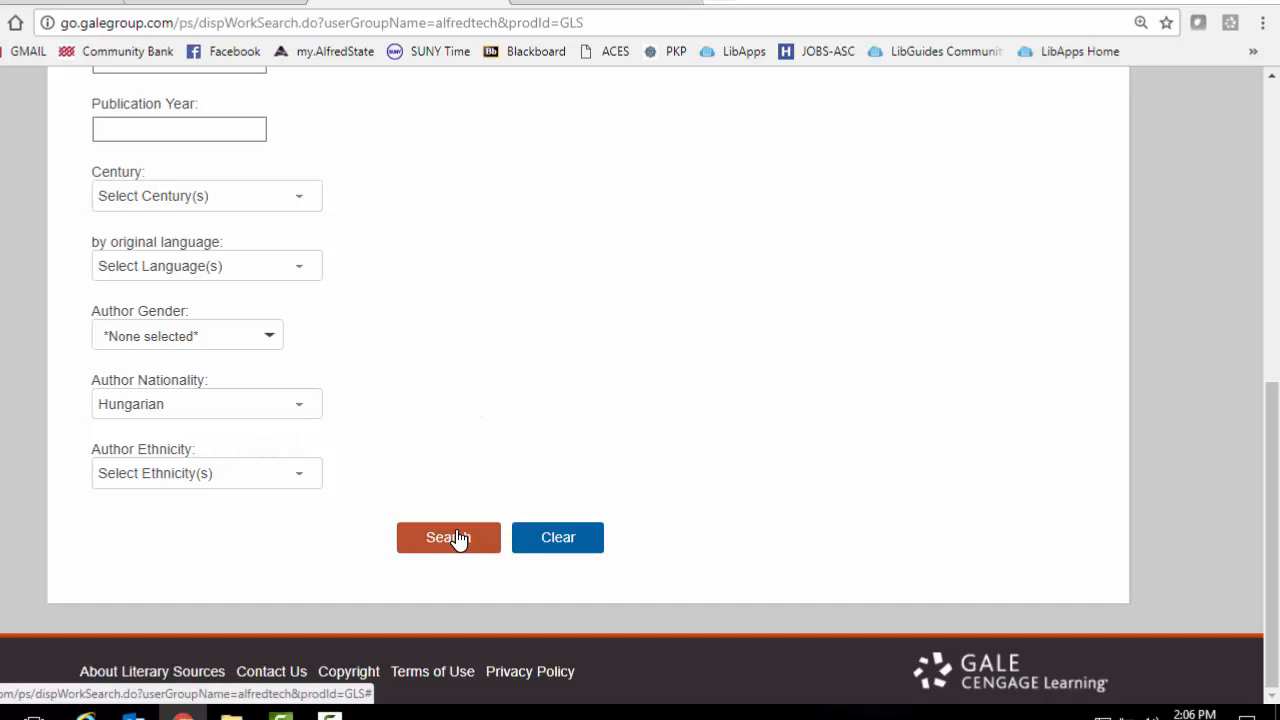
Run the works search, returning three Hungarian short stories including 'A Fight for the Tsarina'
{"action": "left_click", "coordinate": [448, 536]}
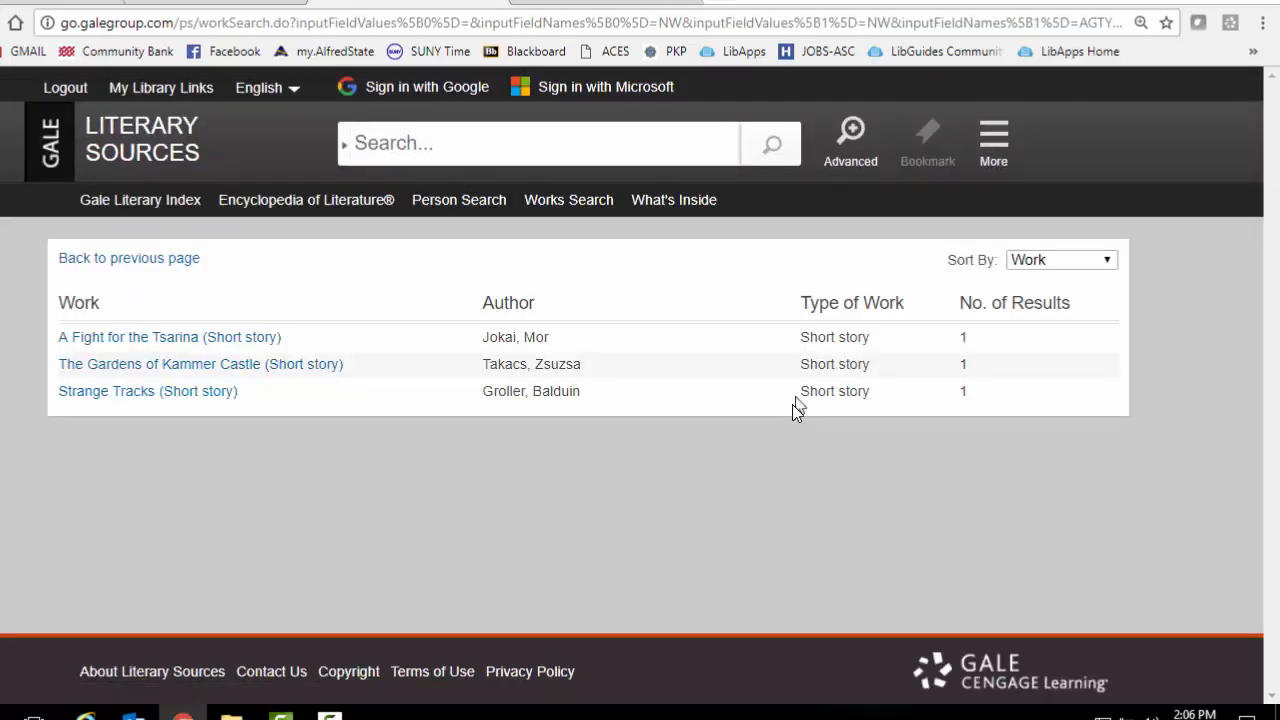
{"action": "mouse_move", "coordinate": [590, 426]}
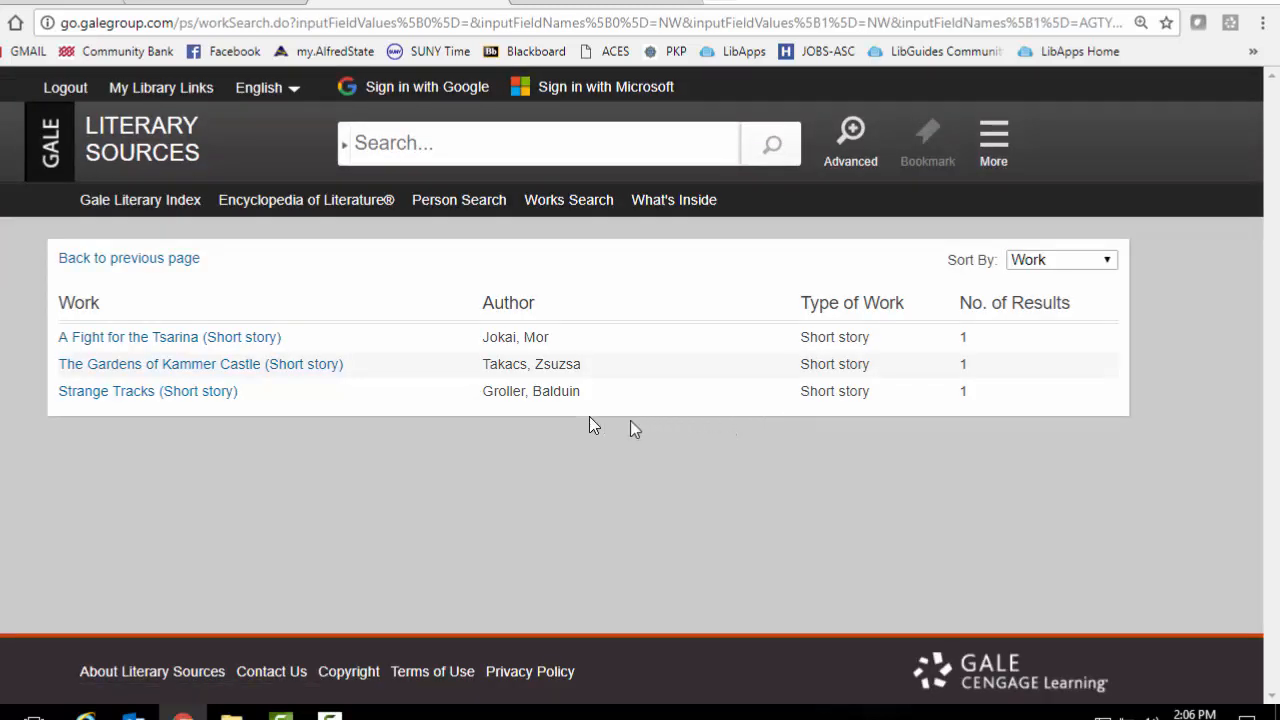
{"action": "mouse_move", "coordinate": [304, 428]}
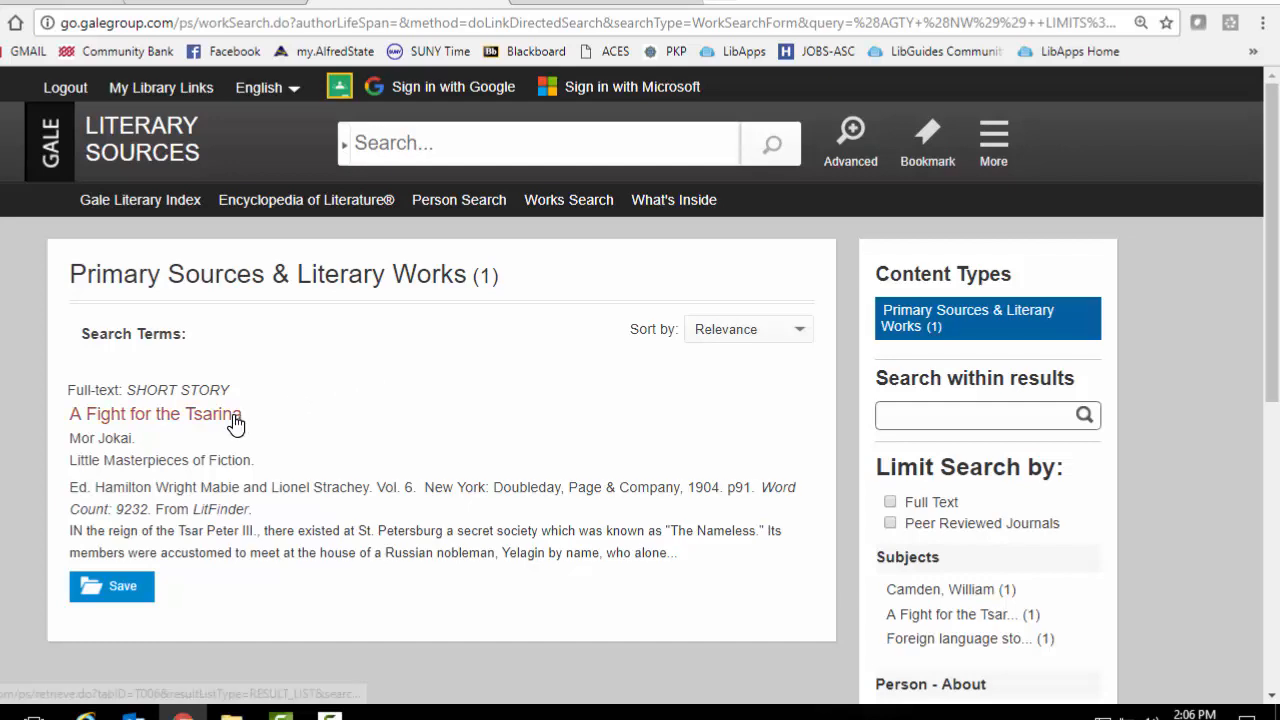
Read Mor Jokai's 'A Fight for the Tsarina' full text and its source citation
{"action": "left_click", "coordinate": [150, 412]}
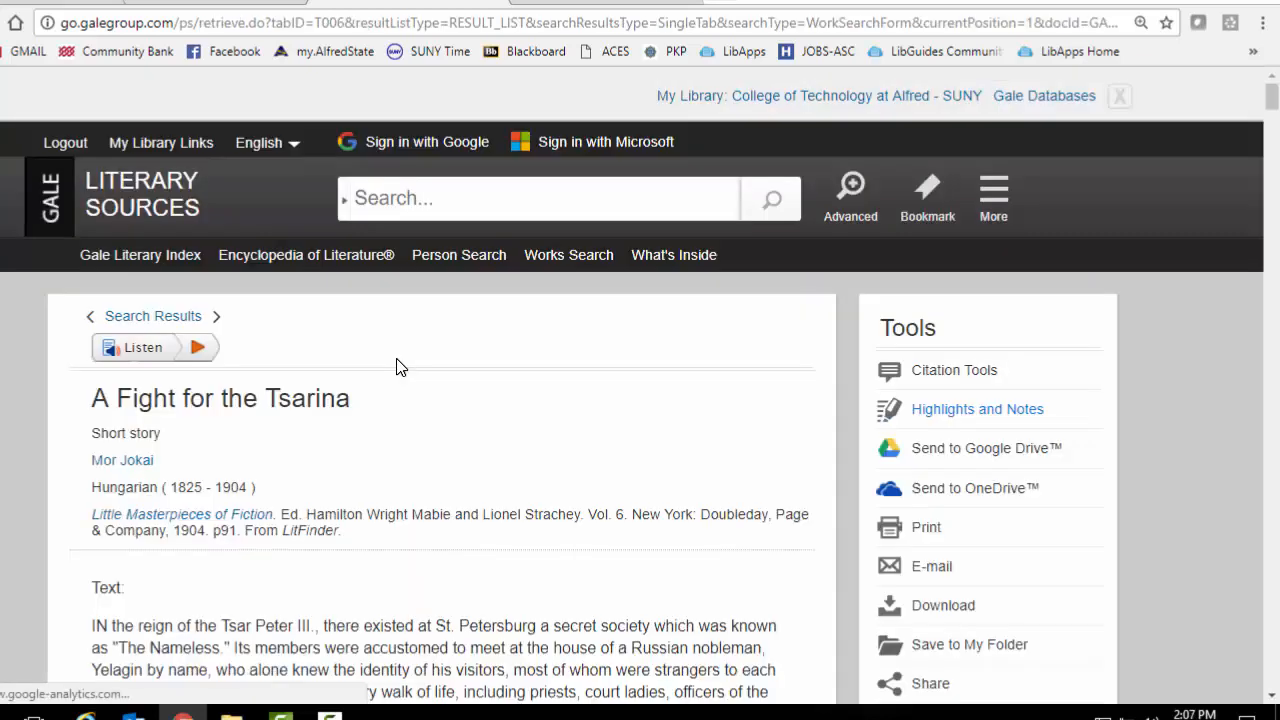
{"action": "scroll", "scroll_direction": "down", "scroll_amount": 3}
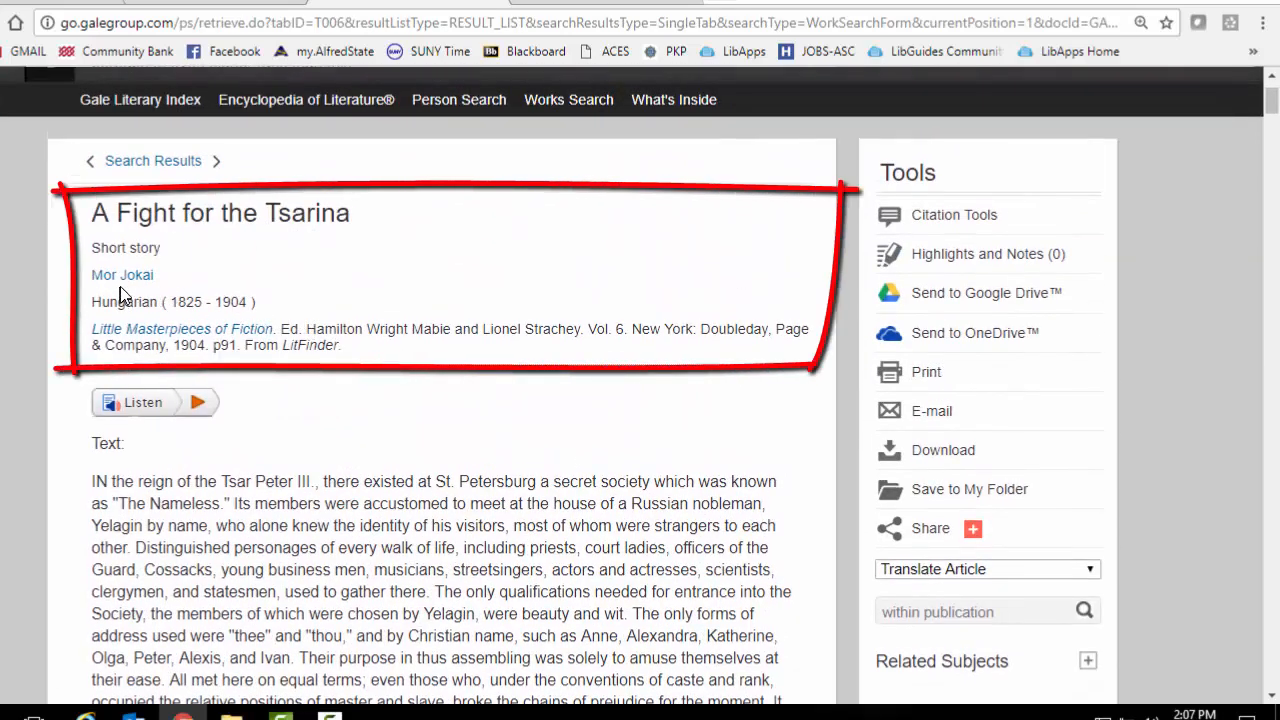
{"action": "mouse_move", "coordinate": [364, 344]}
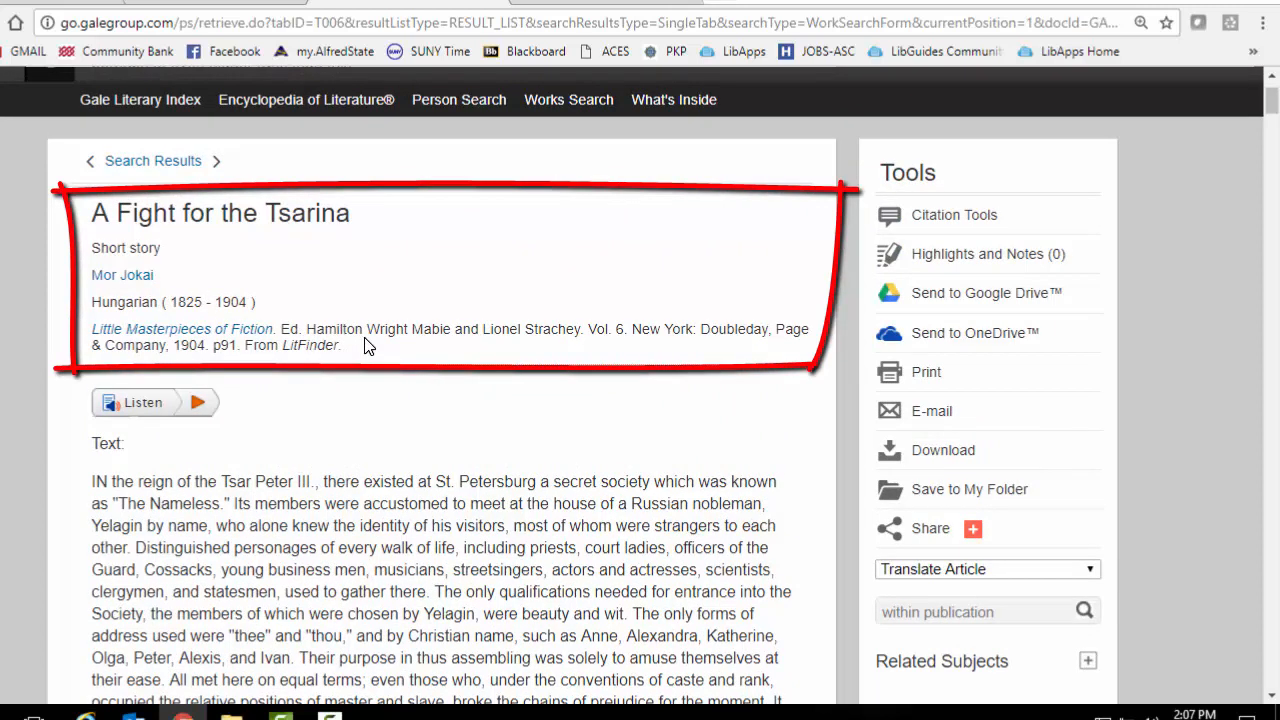
{"action": "mouse_move", "coordinate": [284, 340]}
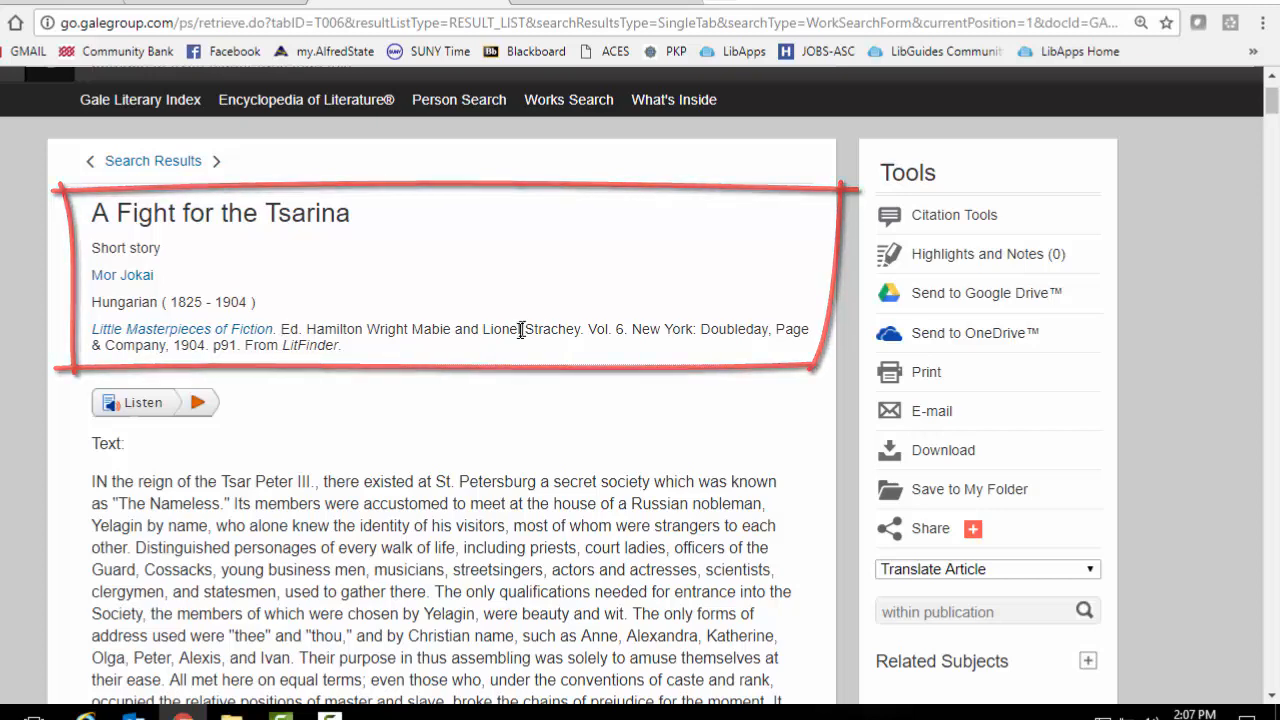
{"action": "scroll", "scroll_direction": "down", "scroll_amount": 3}
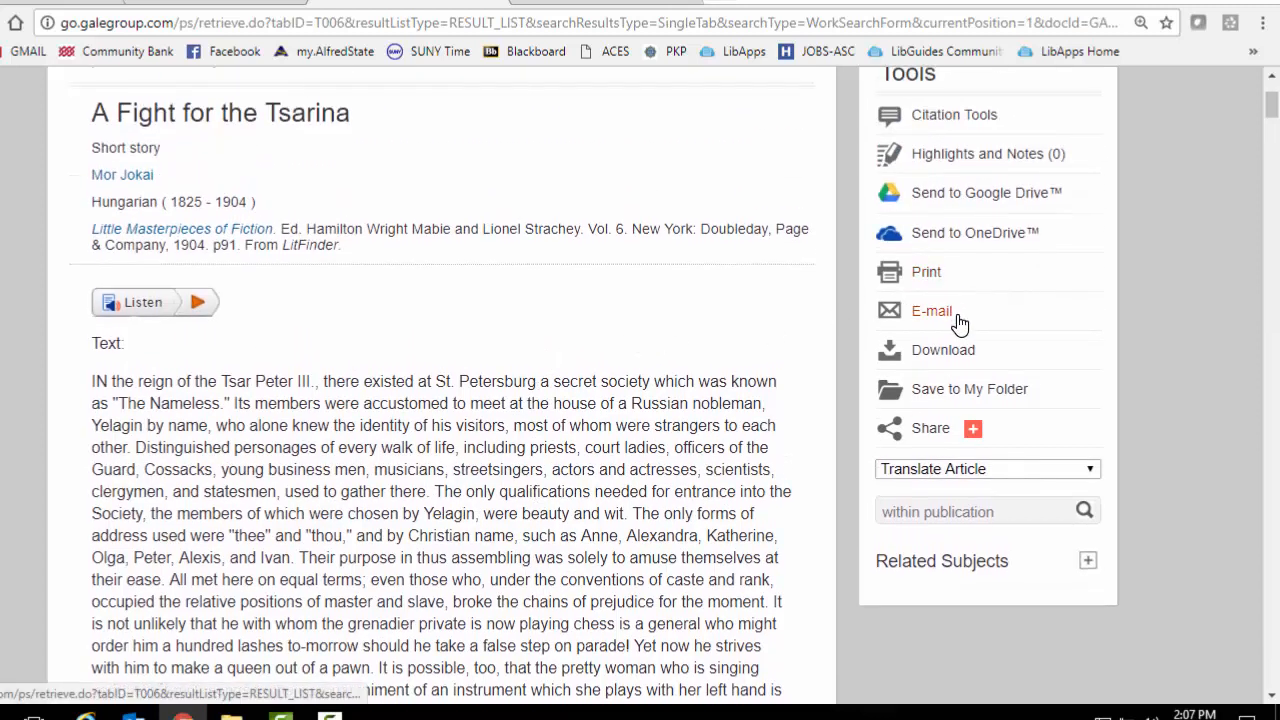
{"action": "mouse_move", "coordinate": [1040, 360]}
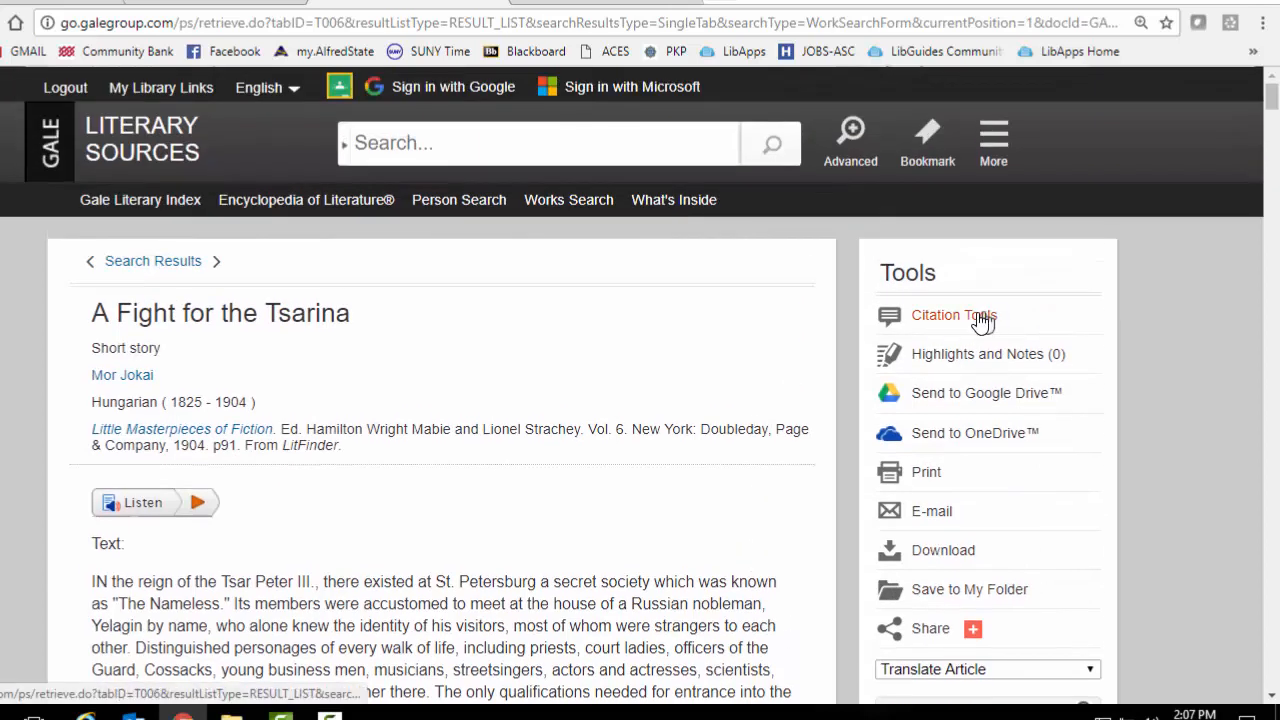
{"action": "left_click", "coordinate": [952, 314]}
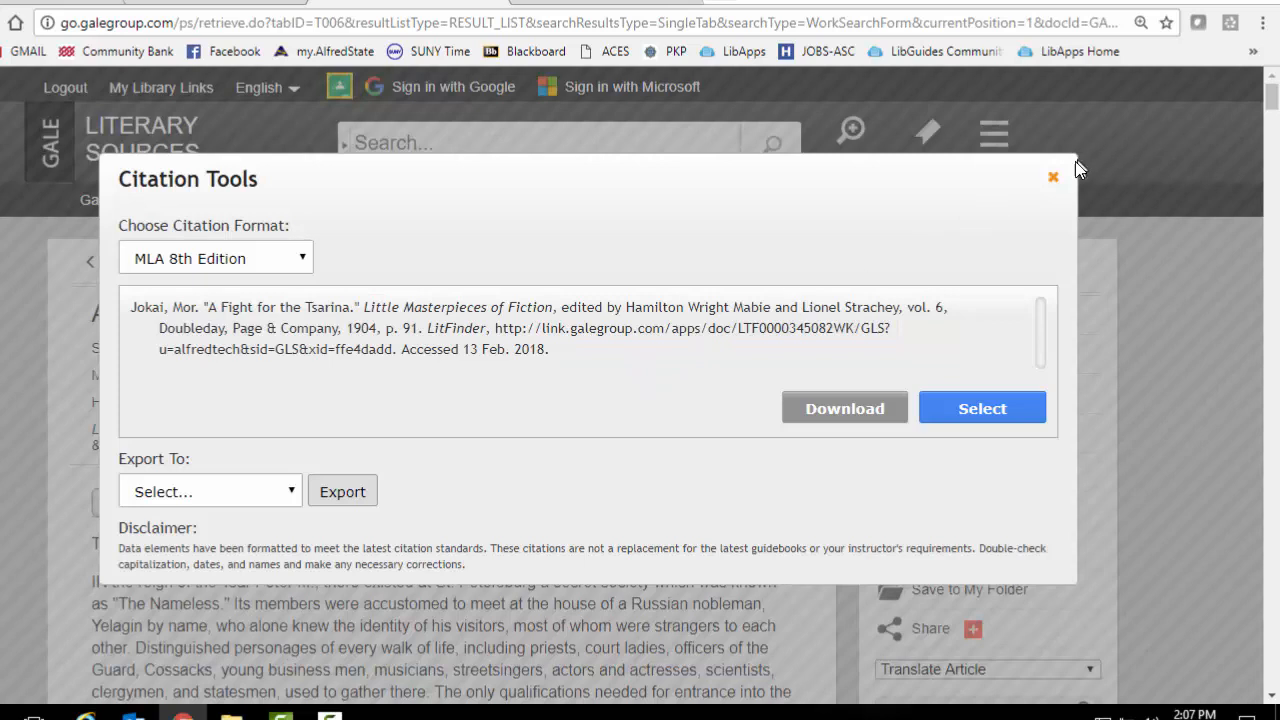
{"action": "left_click", "coordinate": [1052, 176]}
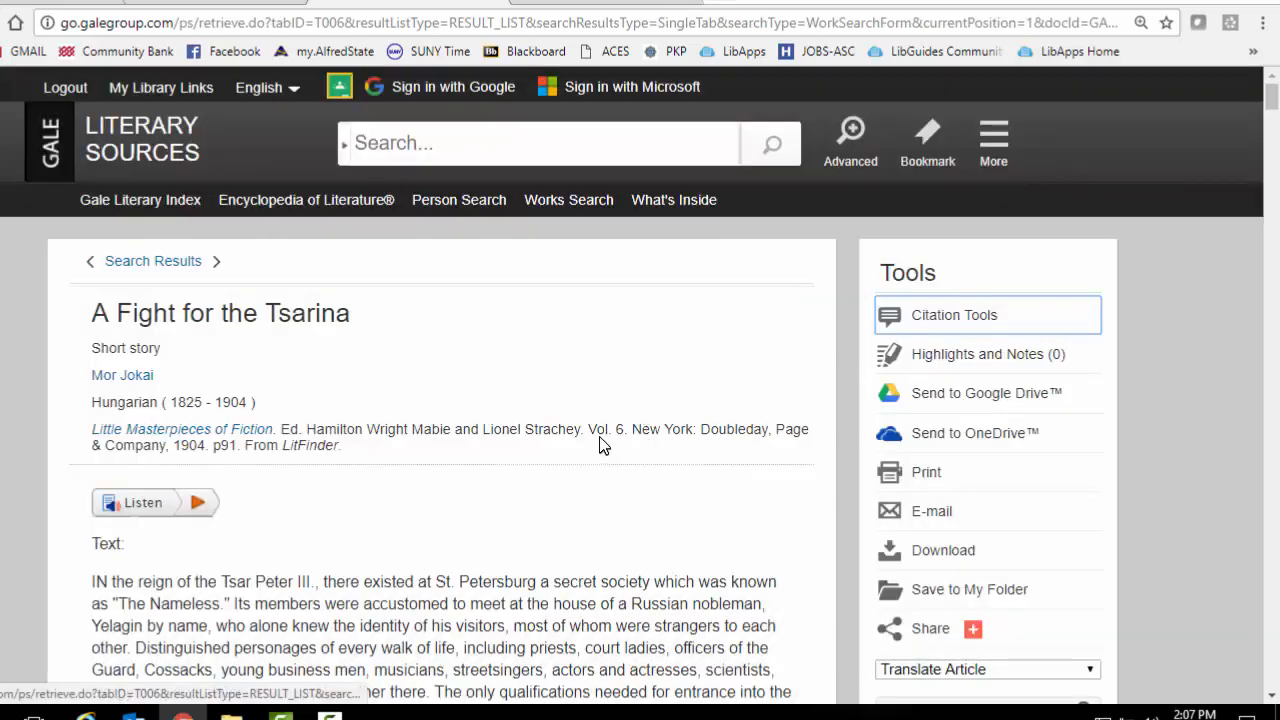